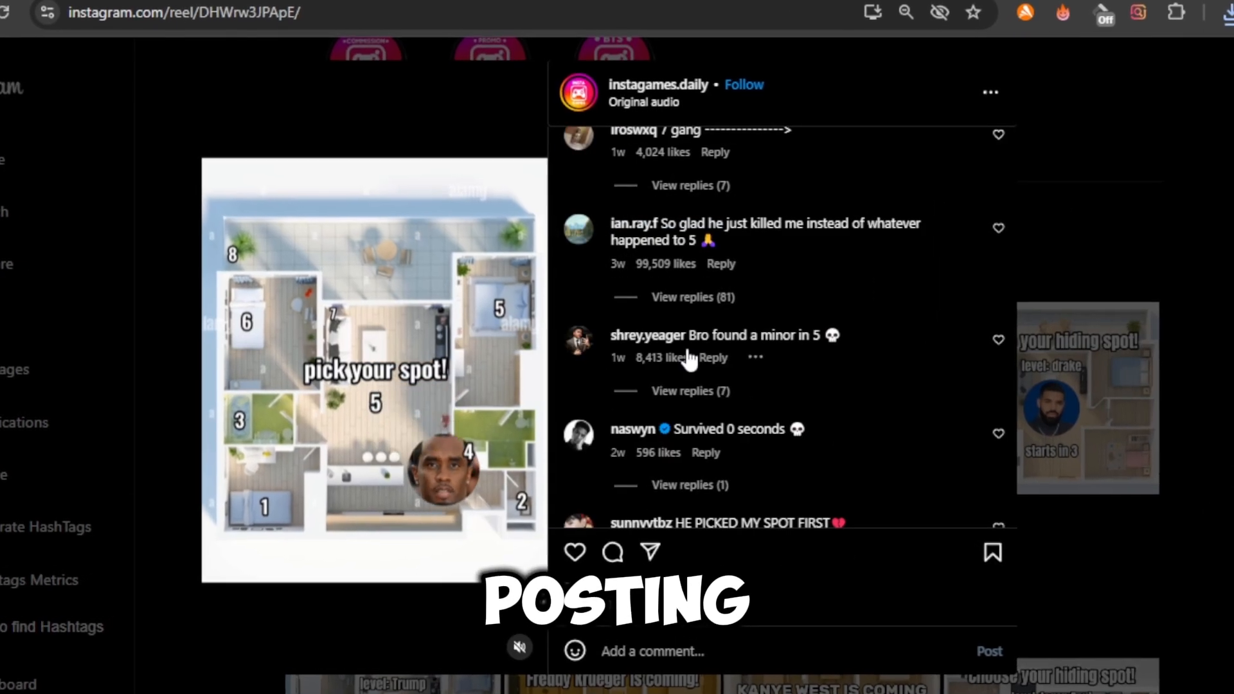
- Scroll through the layered project timeline, then move to the Pinterest search bar
scroll("down", 3)
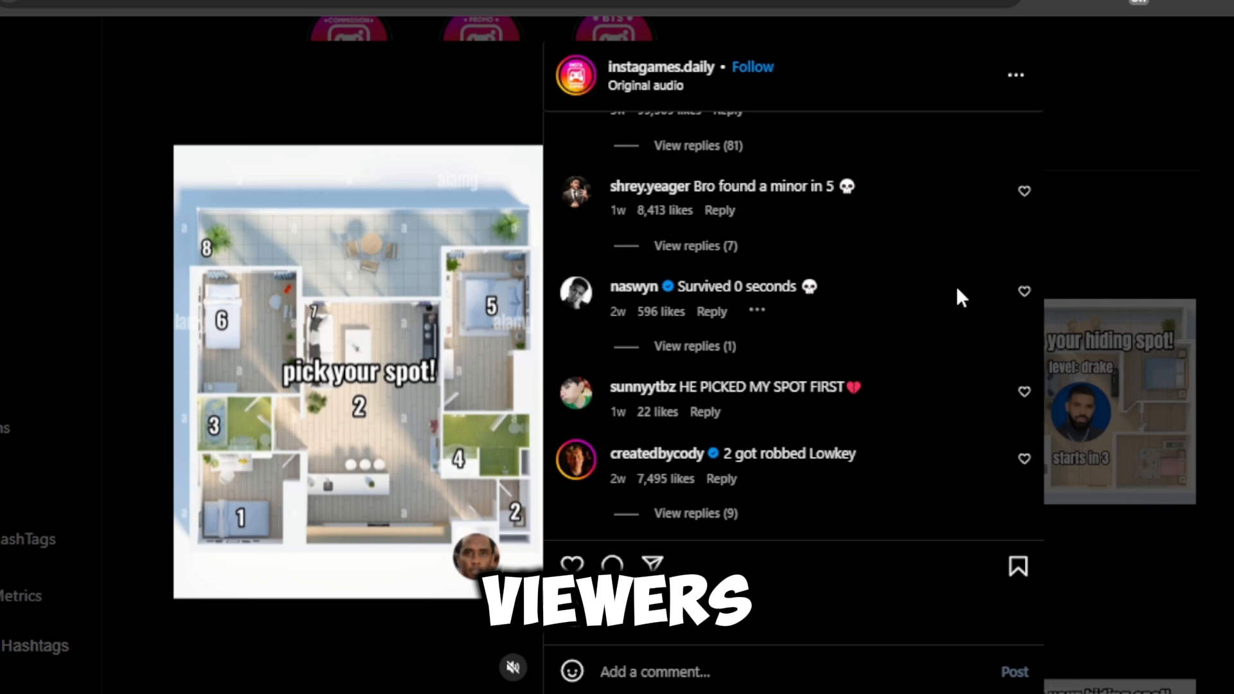
scroll("up", 3)
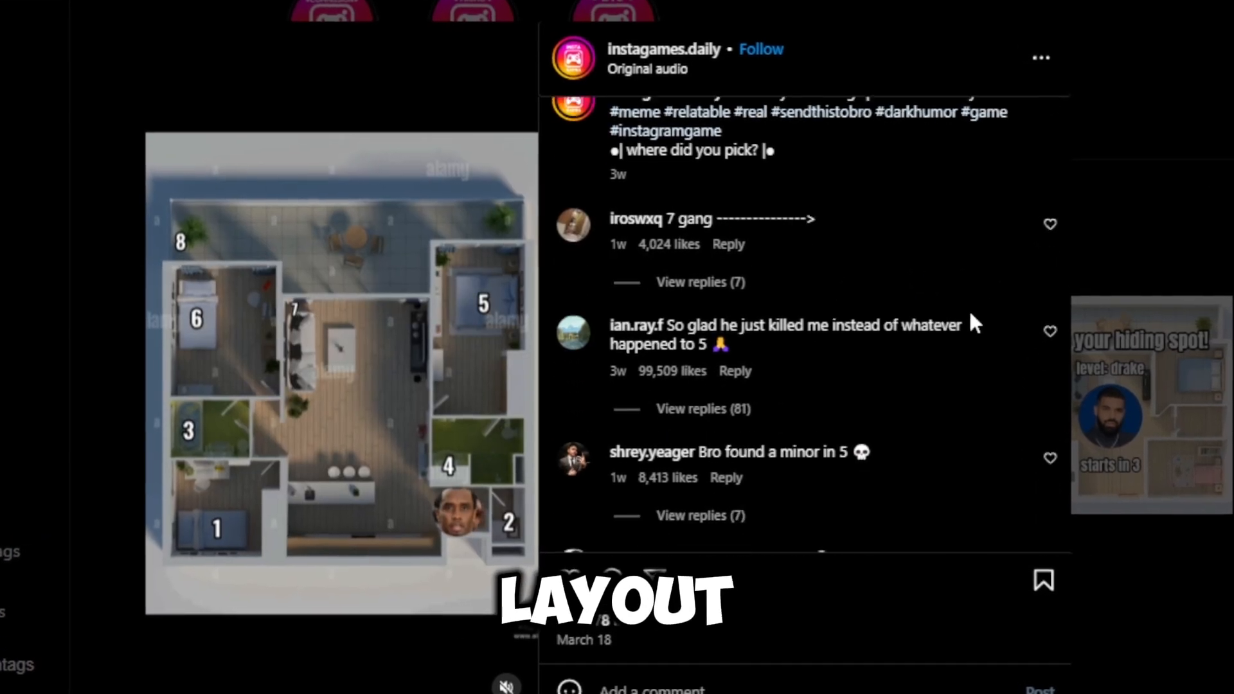
scroll("down", 3)
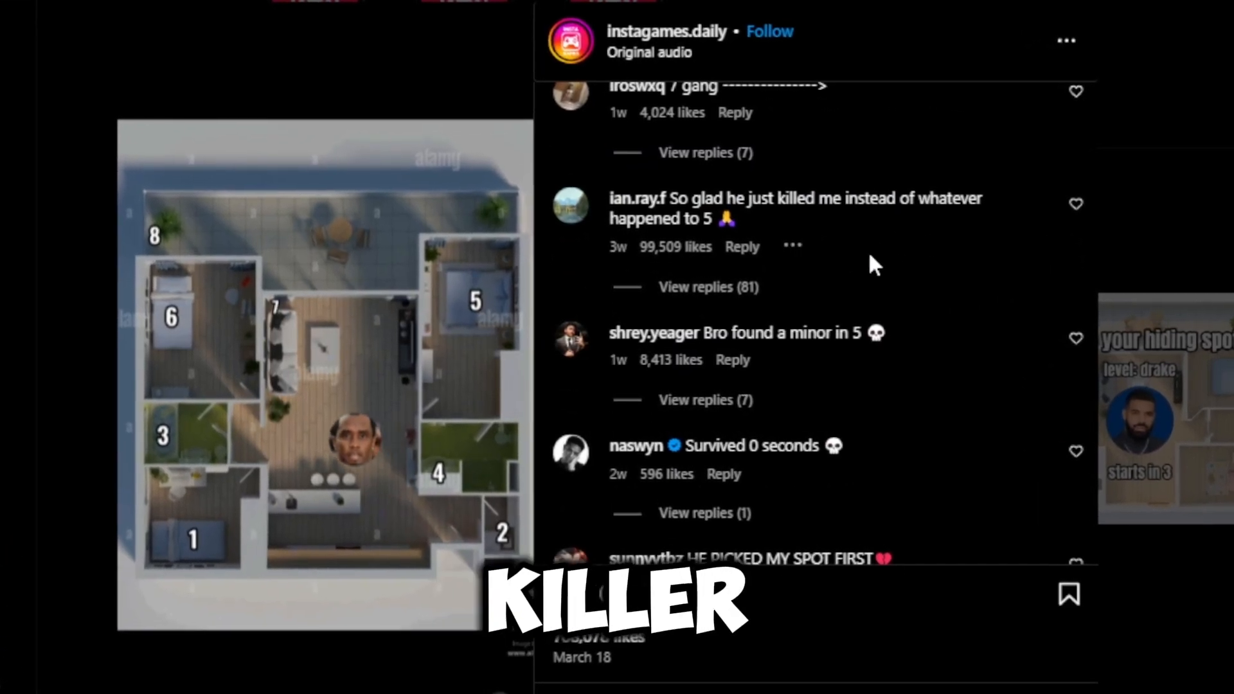
scroll("down", 3)
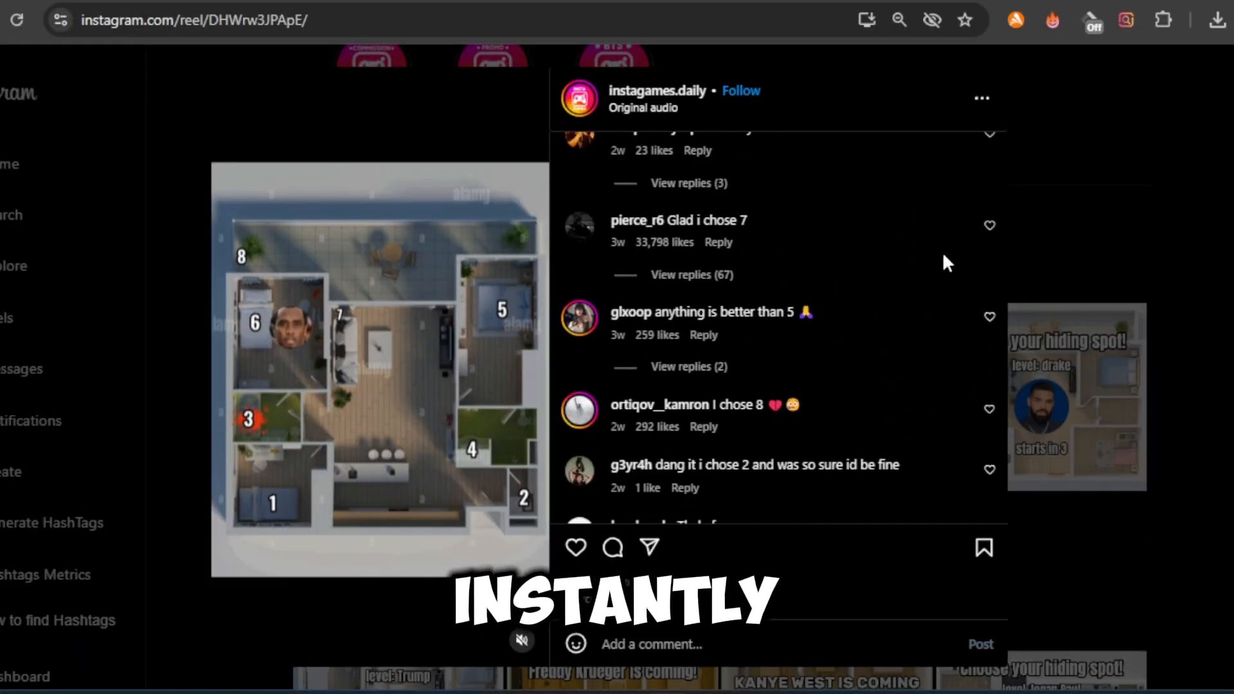
scroll("down", 3)
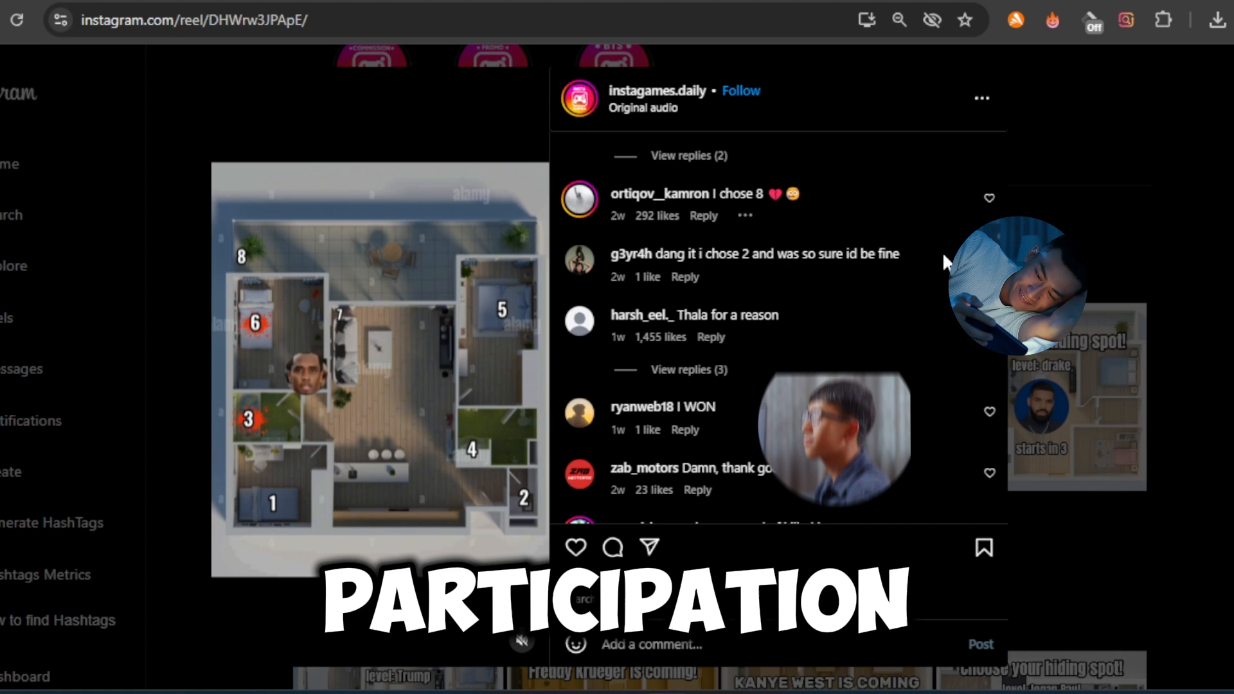
scroll("down", 3)
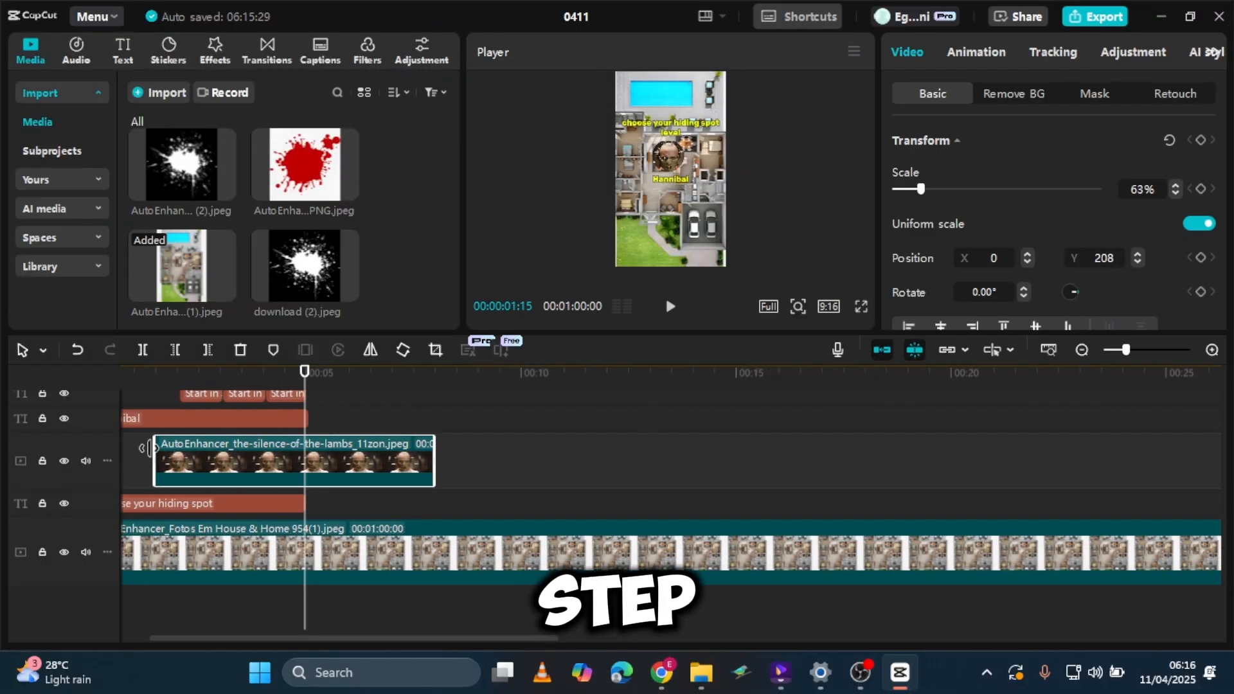
left_click(861, 306)
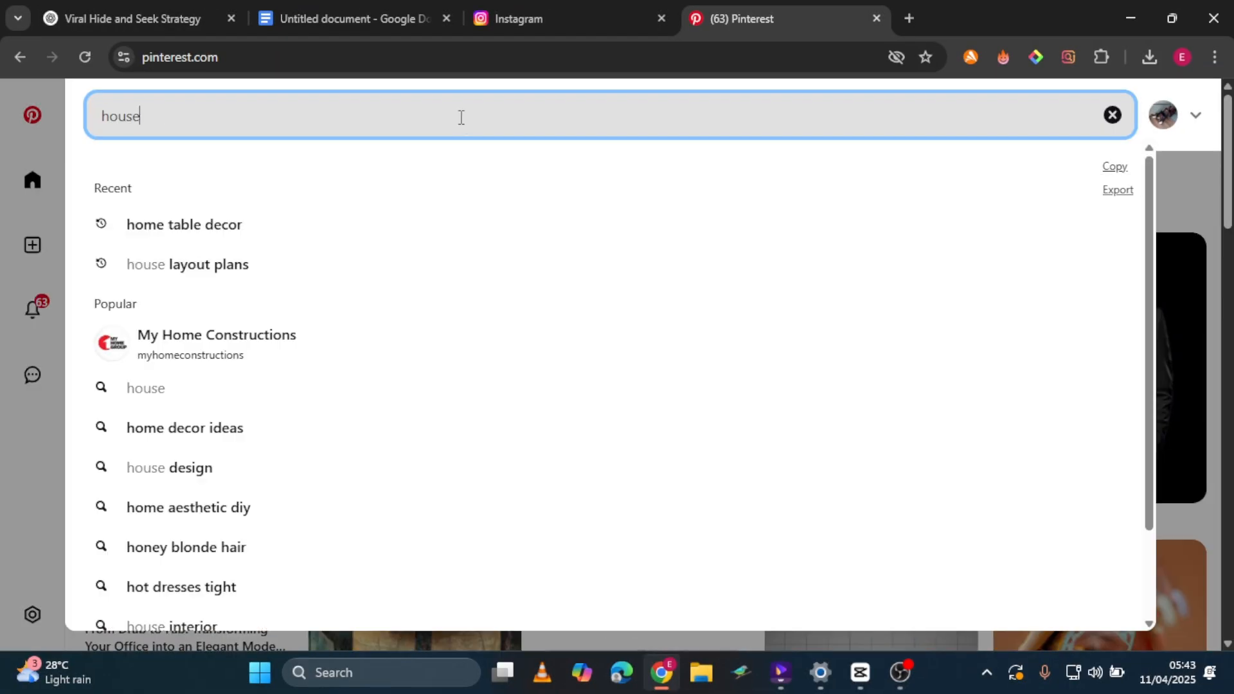
- Rerun the house layout plans search, view a floor-plan pin, then search 'red paint splash'
left_click(186, 263)
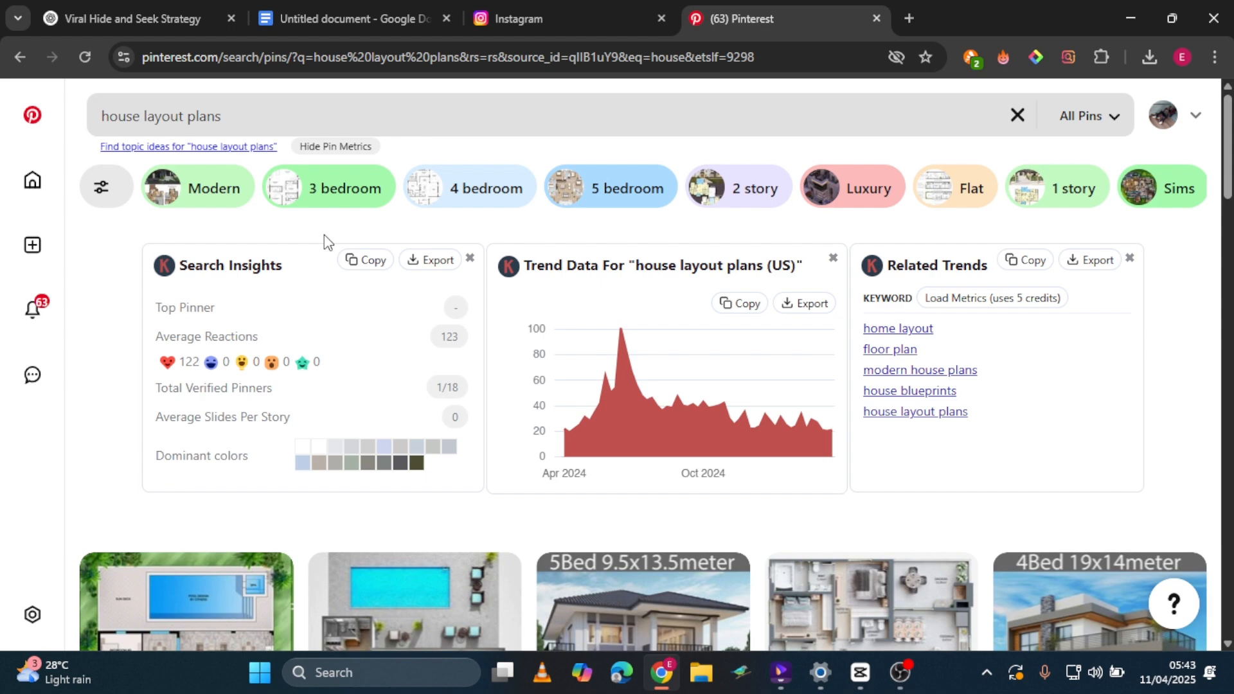
left_click(415, 602)
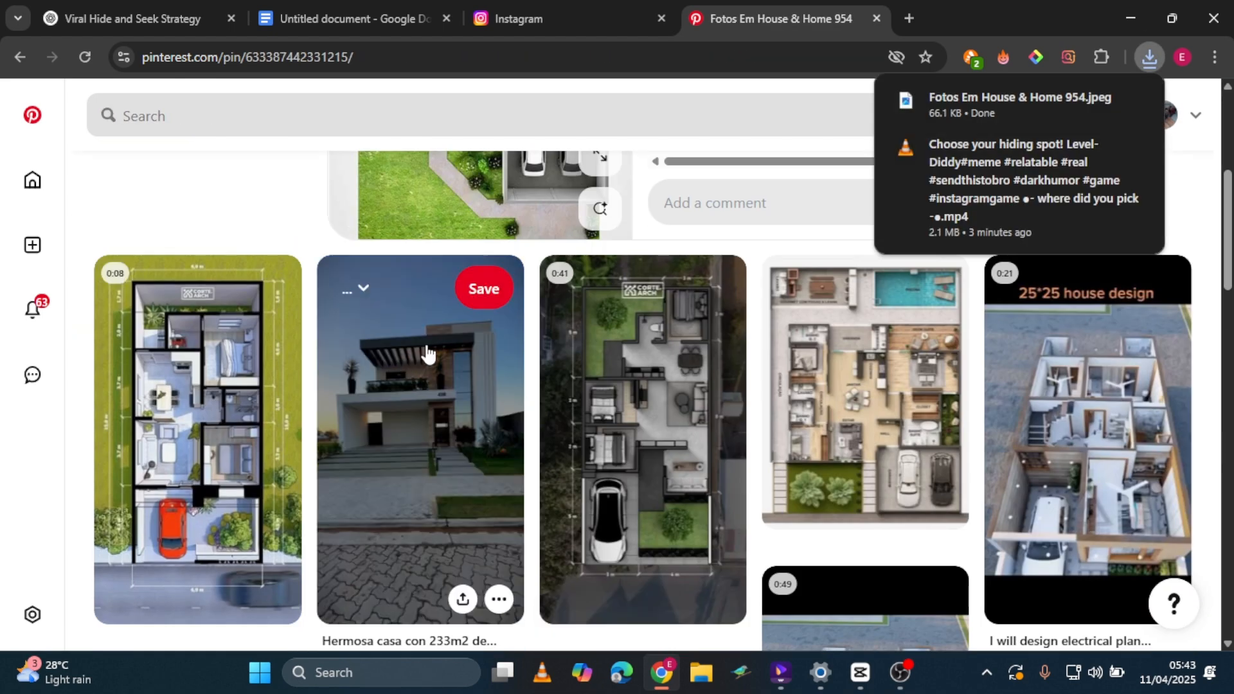
type("red paint splash")
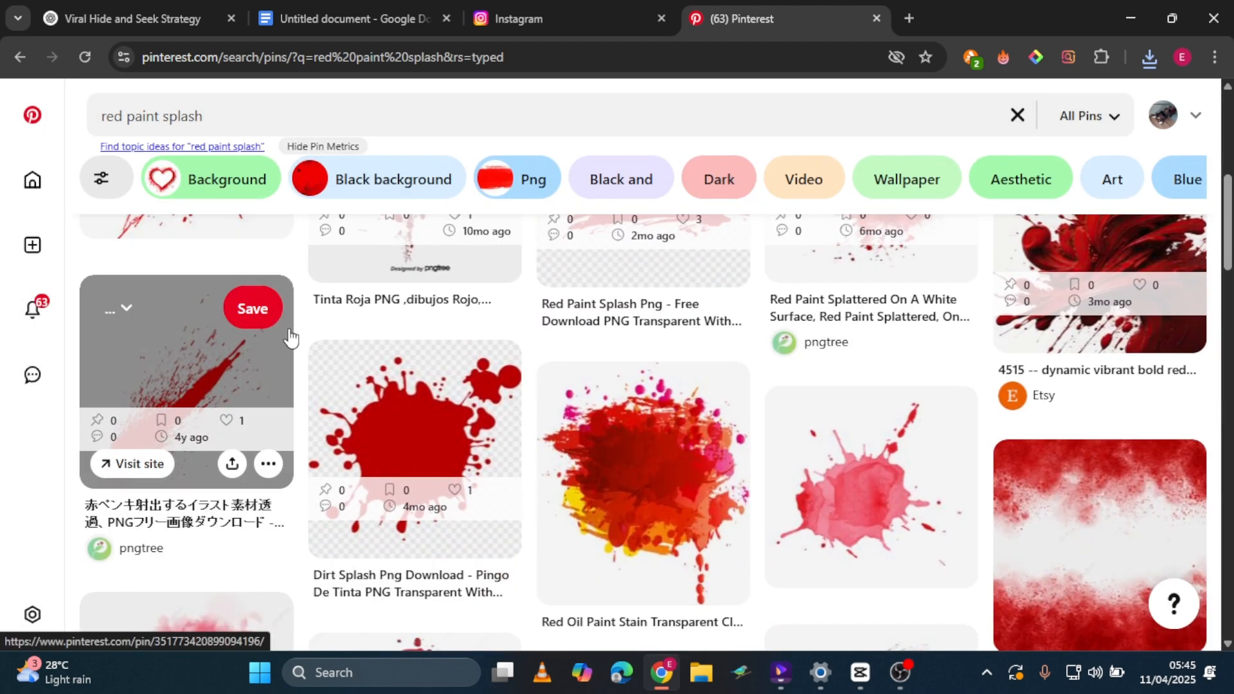
- View a paint splash pin and download the black-and-white splatter image
left_click(413, 437)
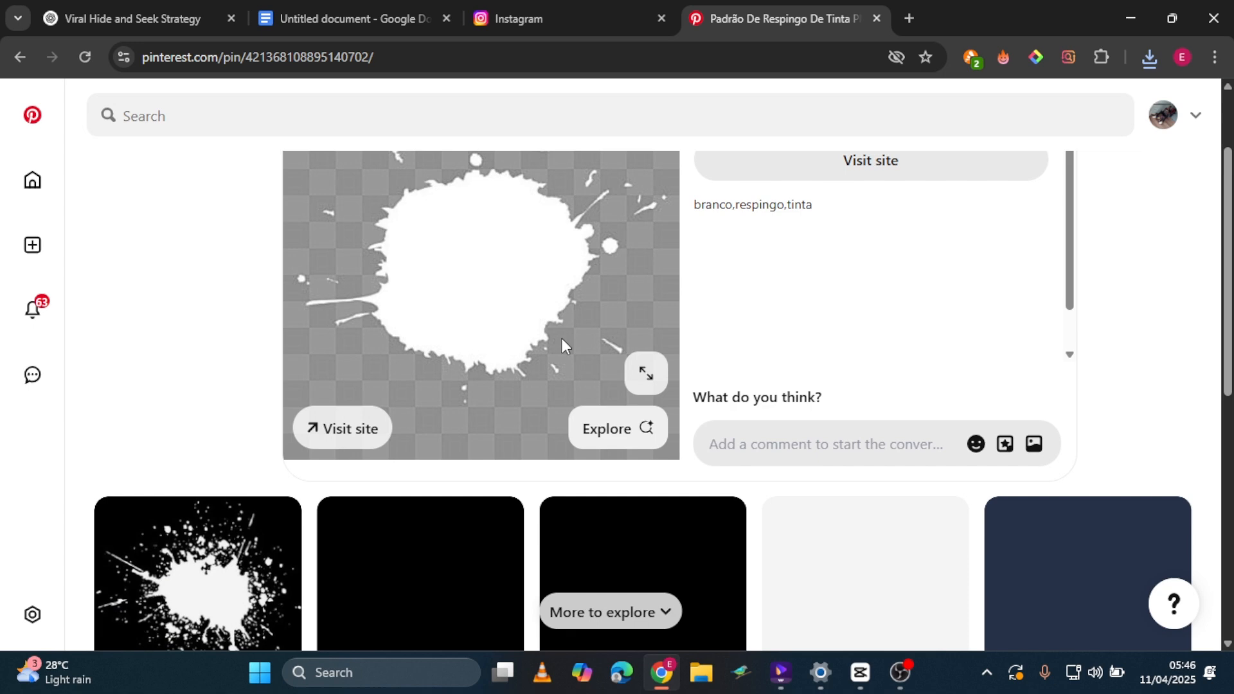
scroll("down", 3)
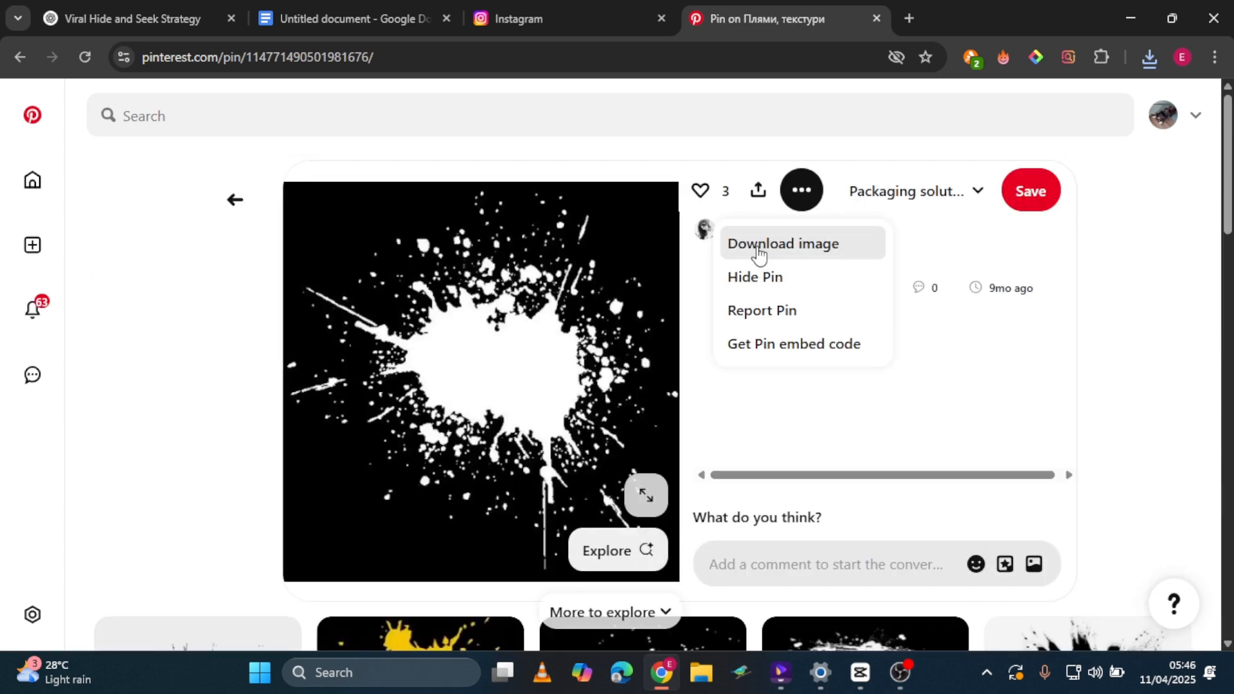
left_click(932, 18)
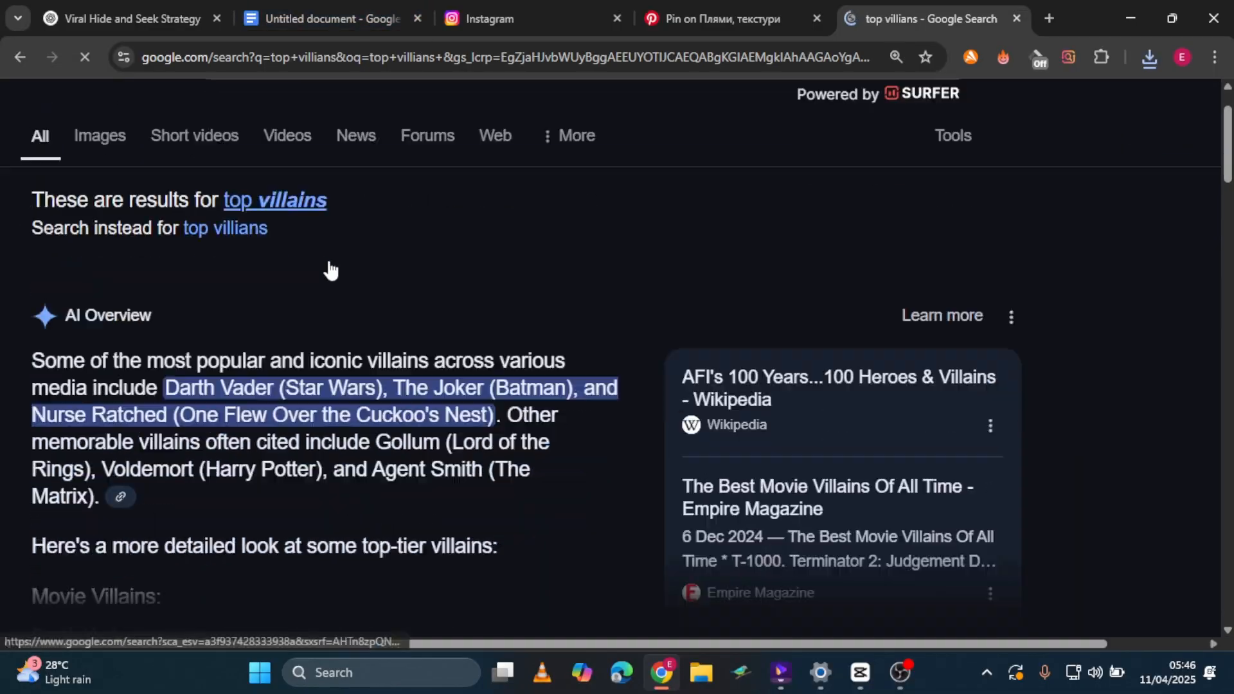
- Switch the top villains search to image results and submit a refined query
scroll("up", 3)
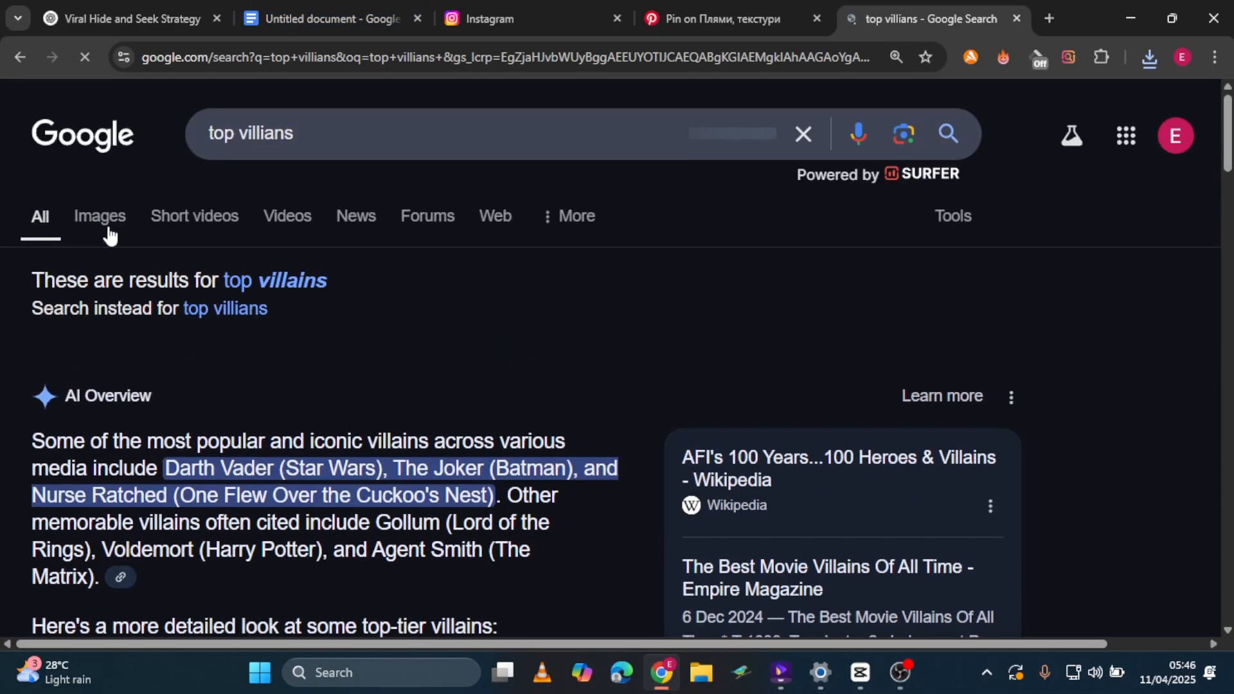
left_click(99, 216)
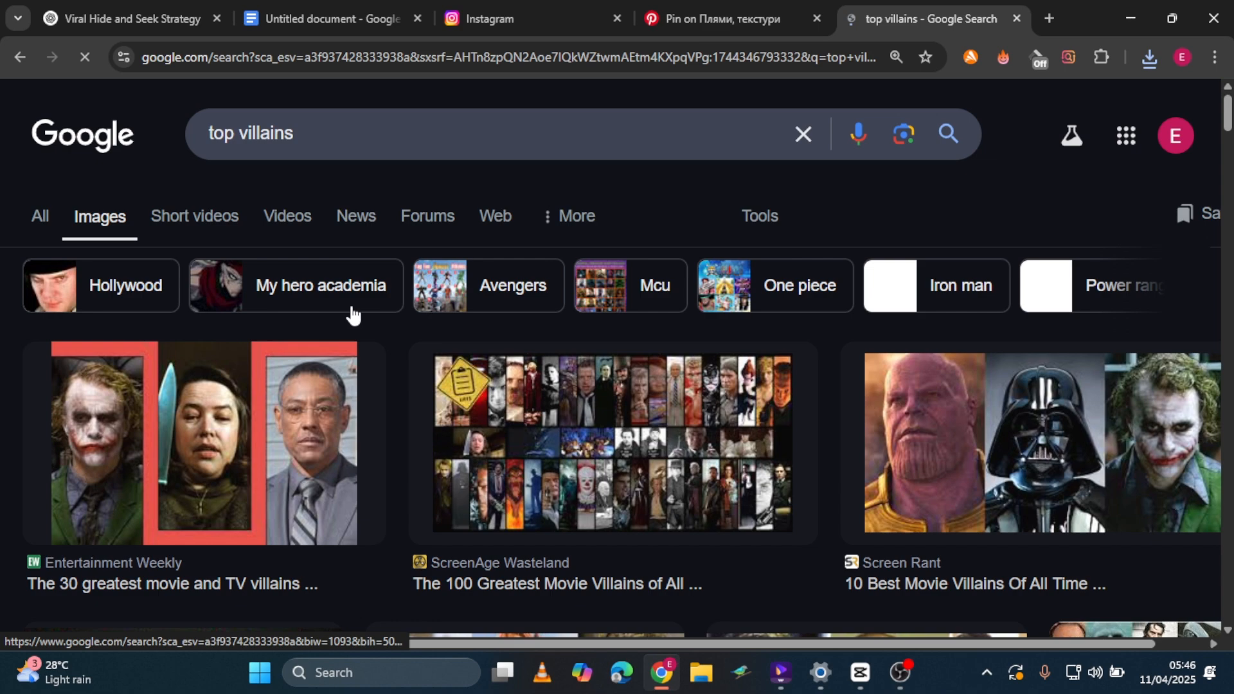
type("in")
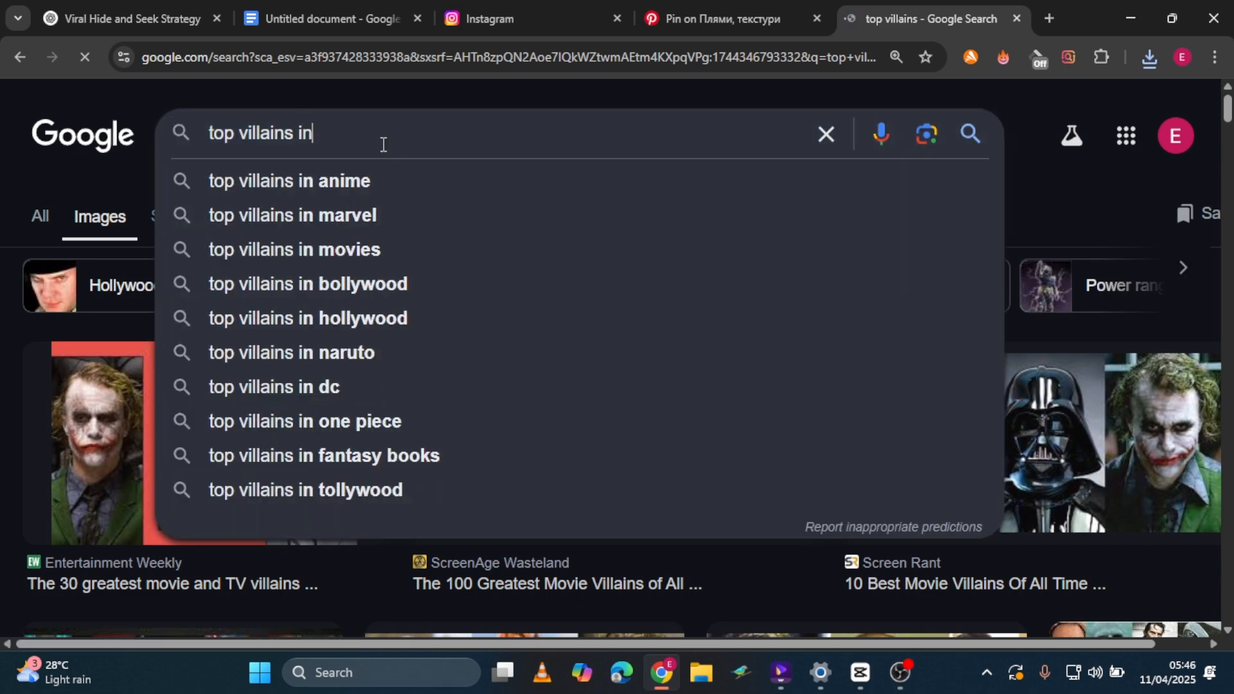
key("Return")
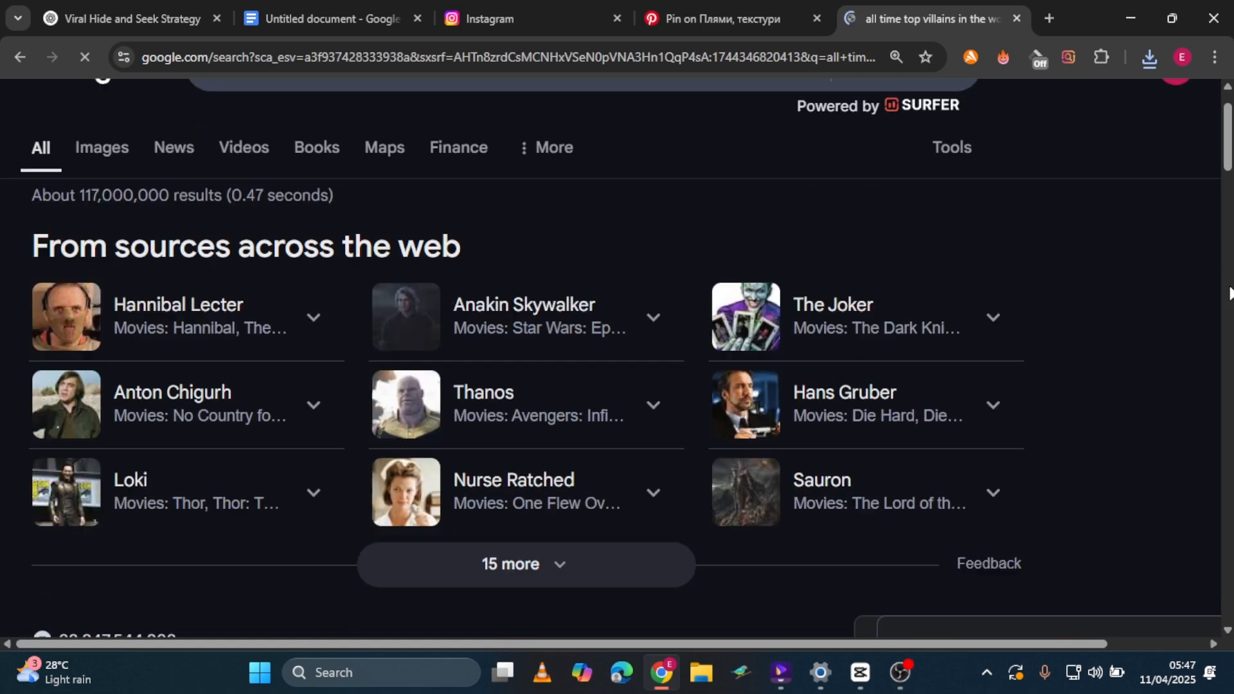
- Go to the Hannibal Lecter results and view one of his photos
left_click(178, 316)
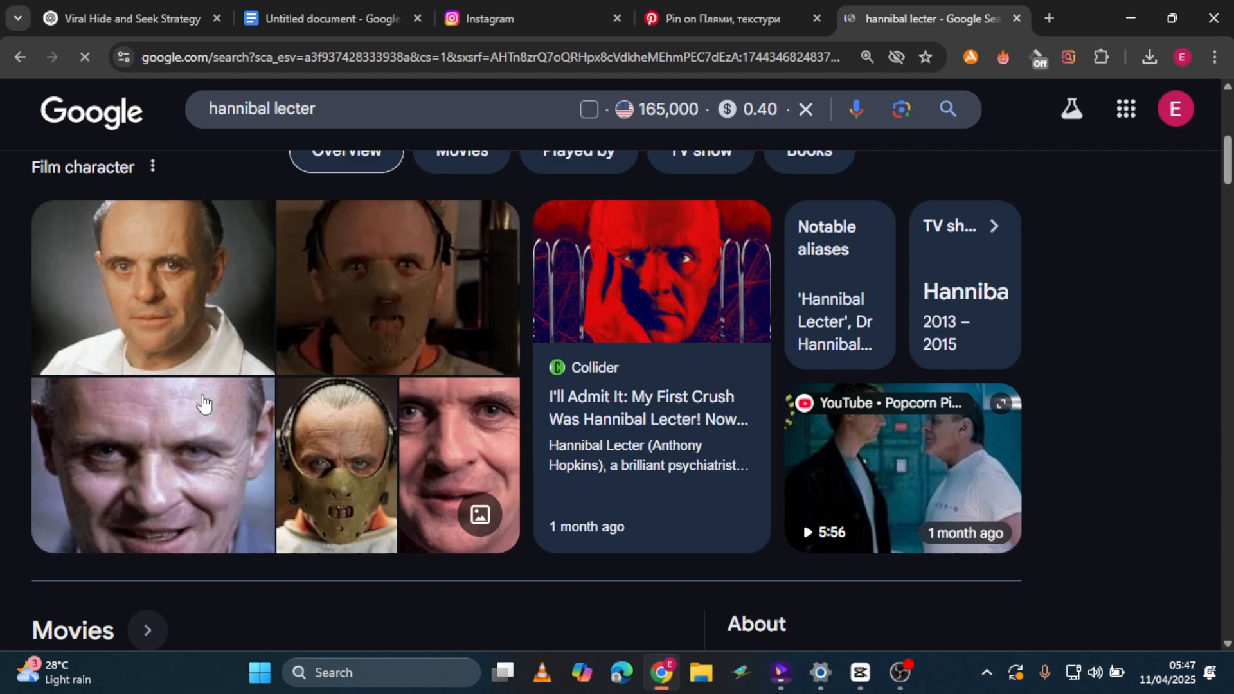
left_click(898, 673)
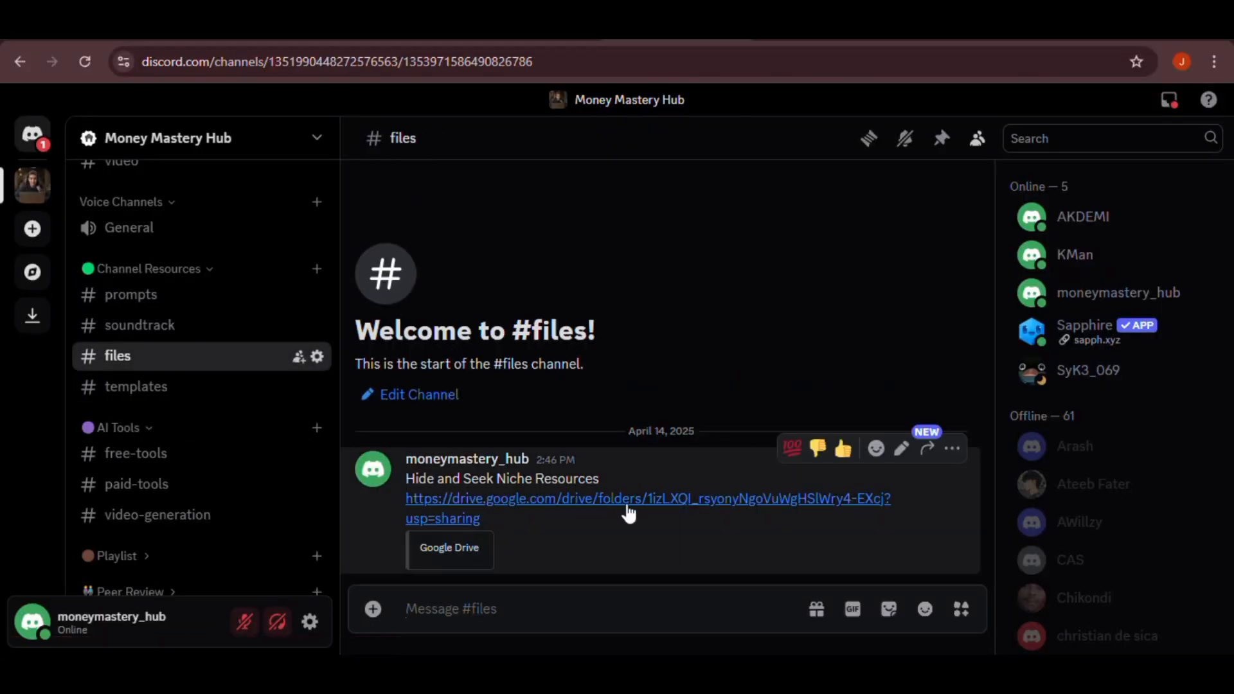
- Follow the Hide and Seek Niche Resources drive link, then return to the #files channel
left_click(648, 499)
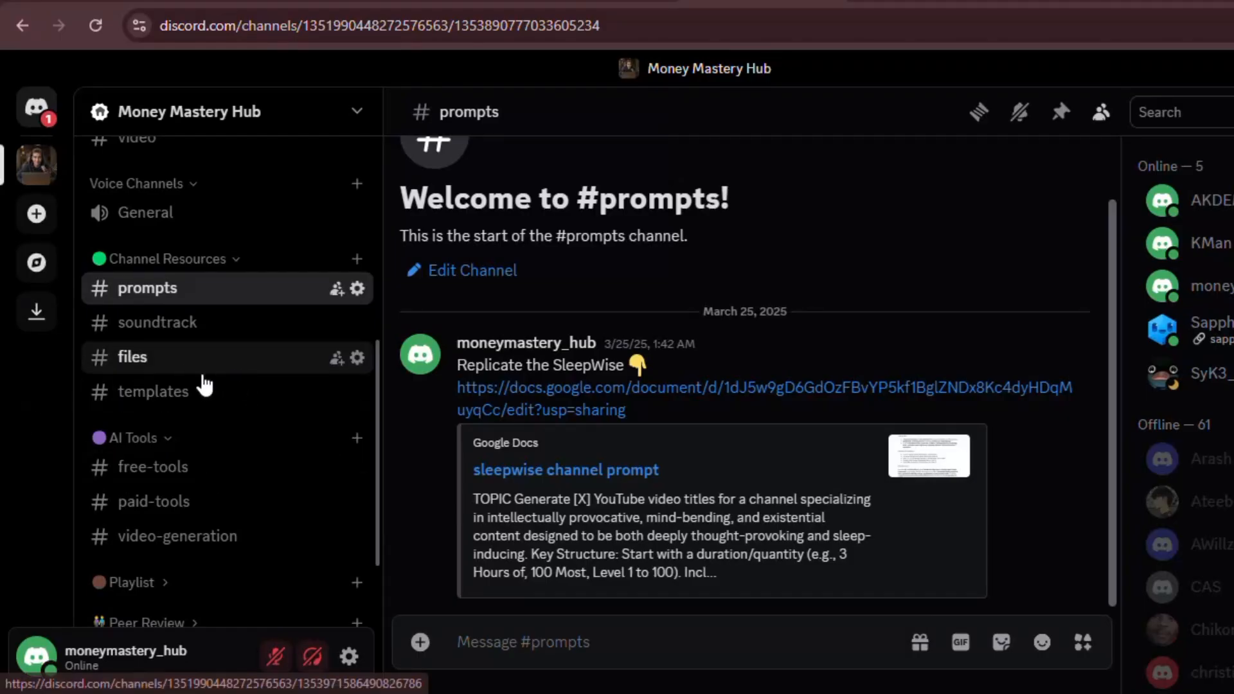
left_click(132, 357)
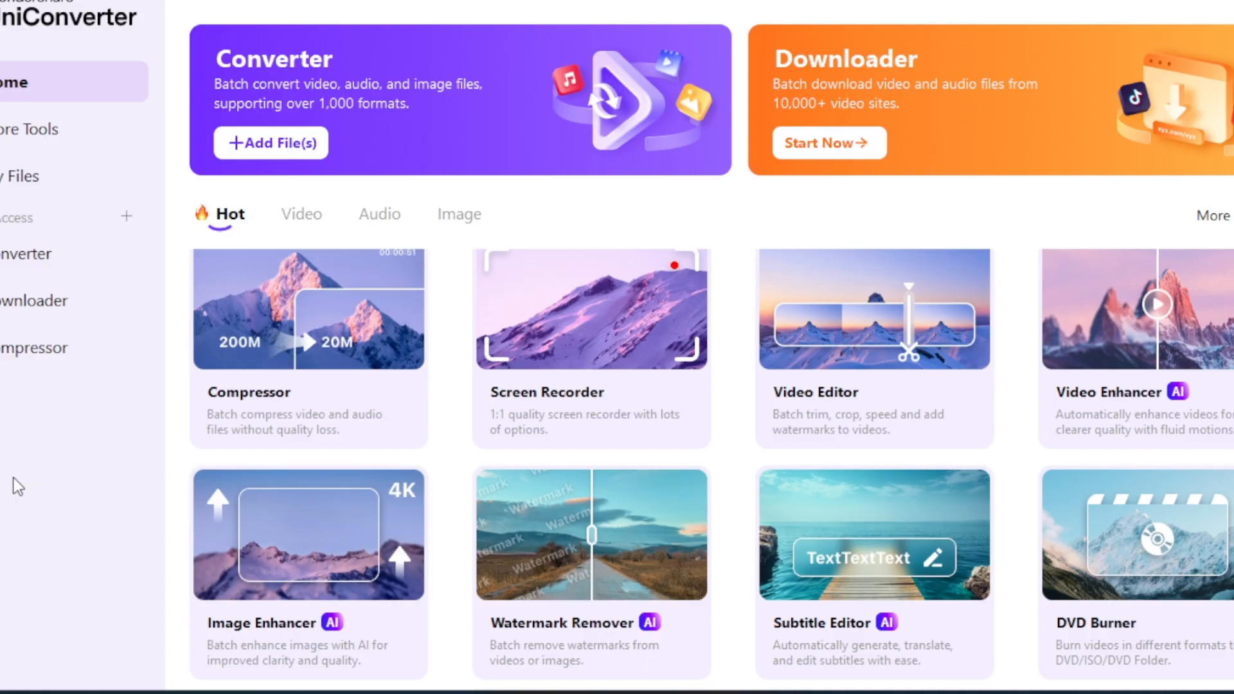
- Choose the Auto Enhancer model and export the enhanced floor plan and splash images
left_click(307, 533)
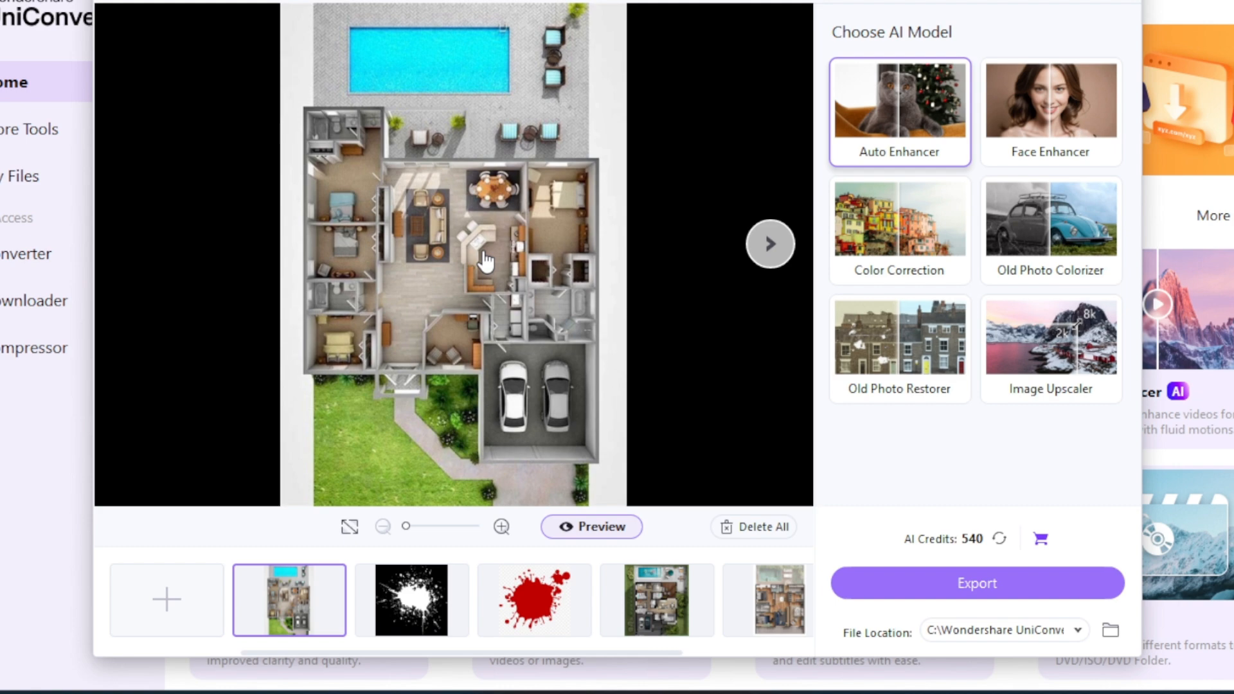
left_click(976, 583)
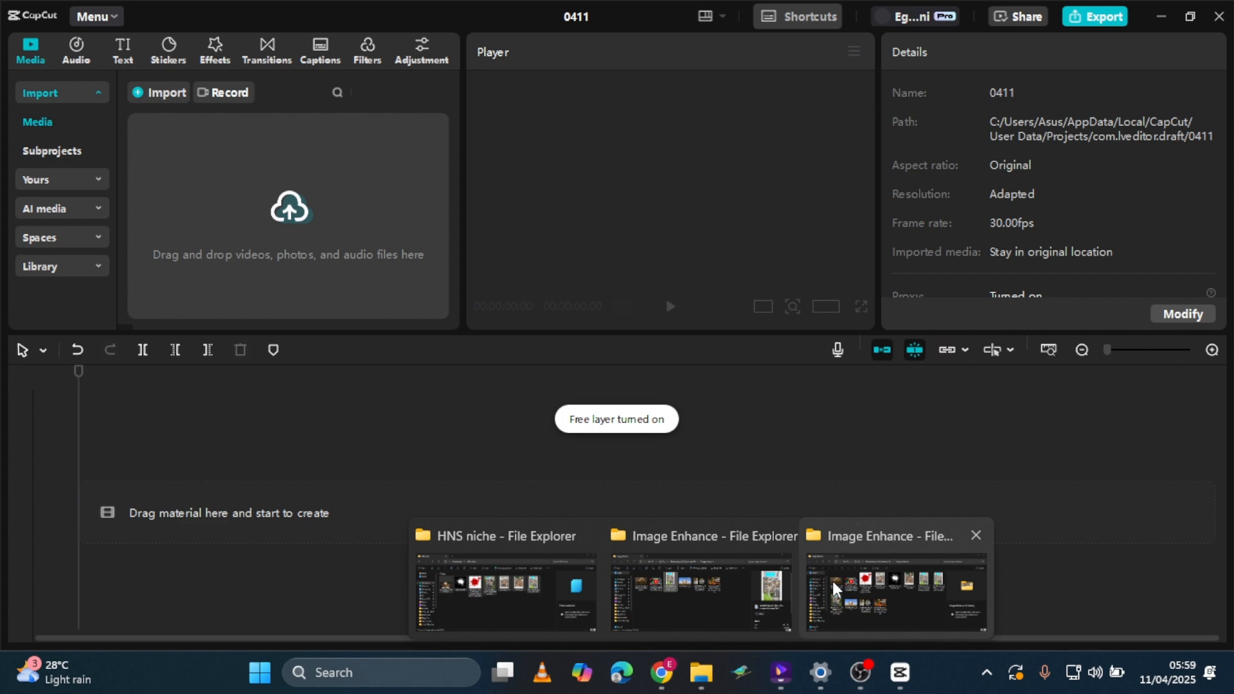
- Import the enhanced floor-plan and splatter images from the Image Enhance folder
left_click(896, 587)
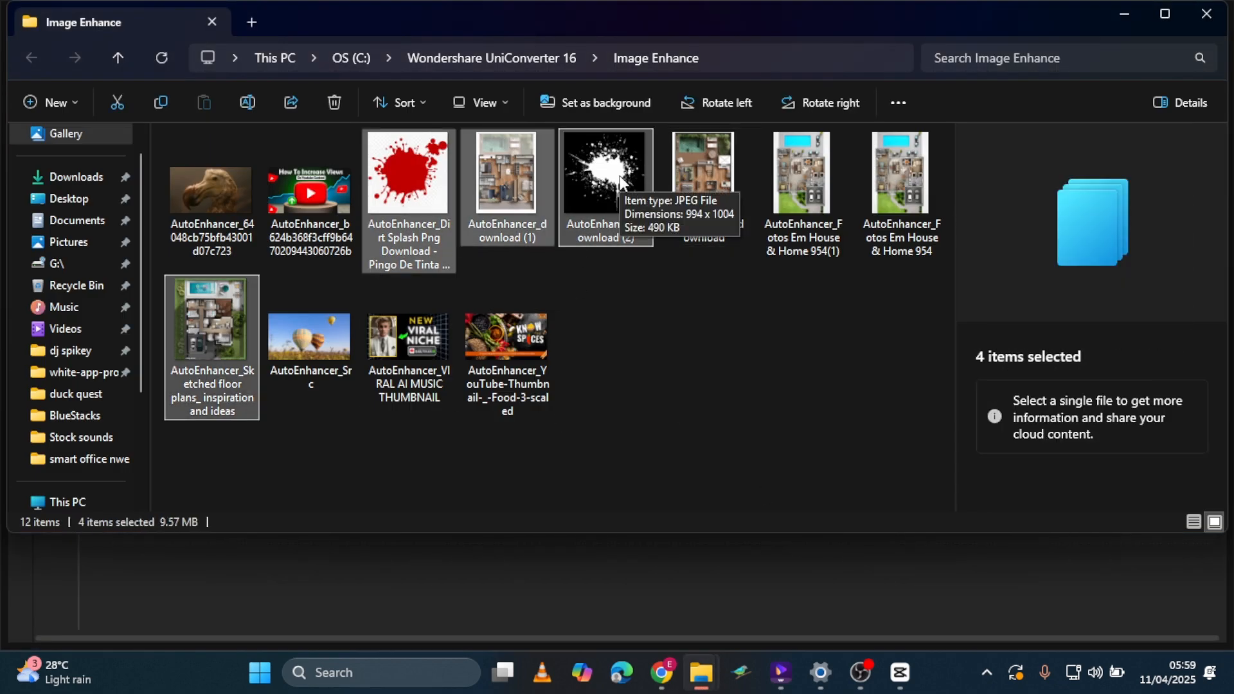
left_click(897, 672)
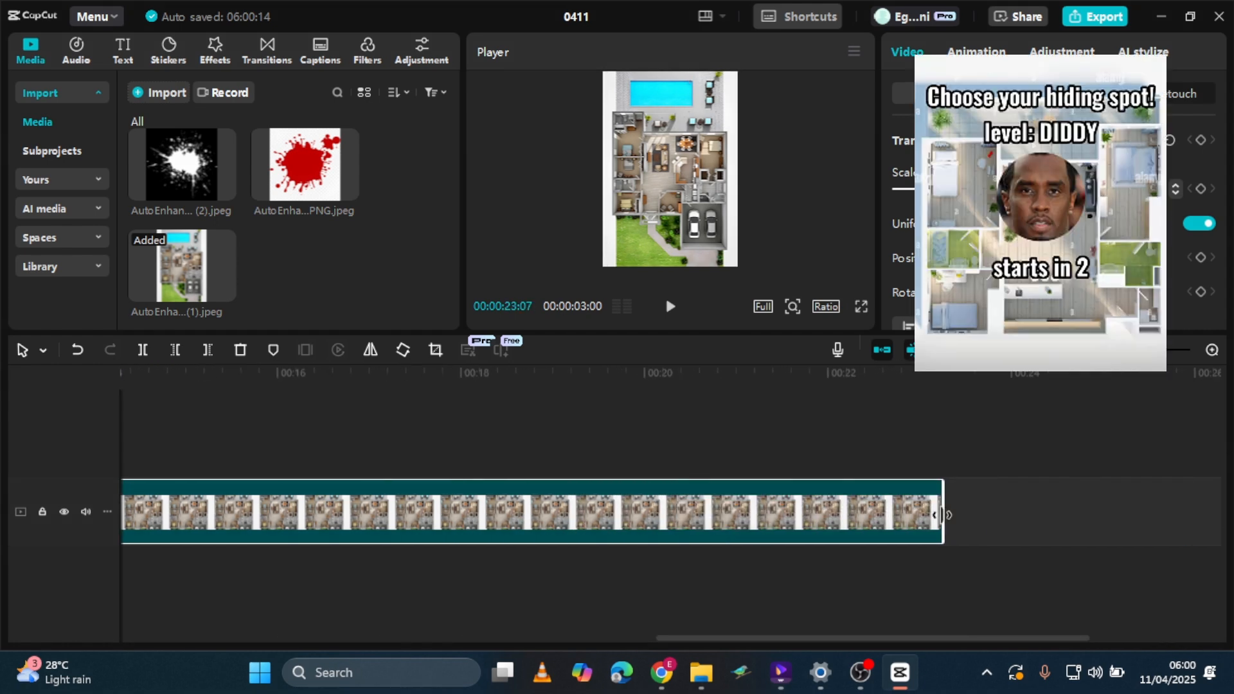
- Write the title 'choose your hiding spot level' in bold Rubik-Bold with a yellow preset style
left_click(122, 48)
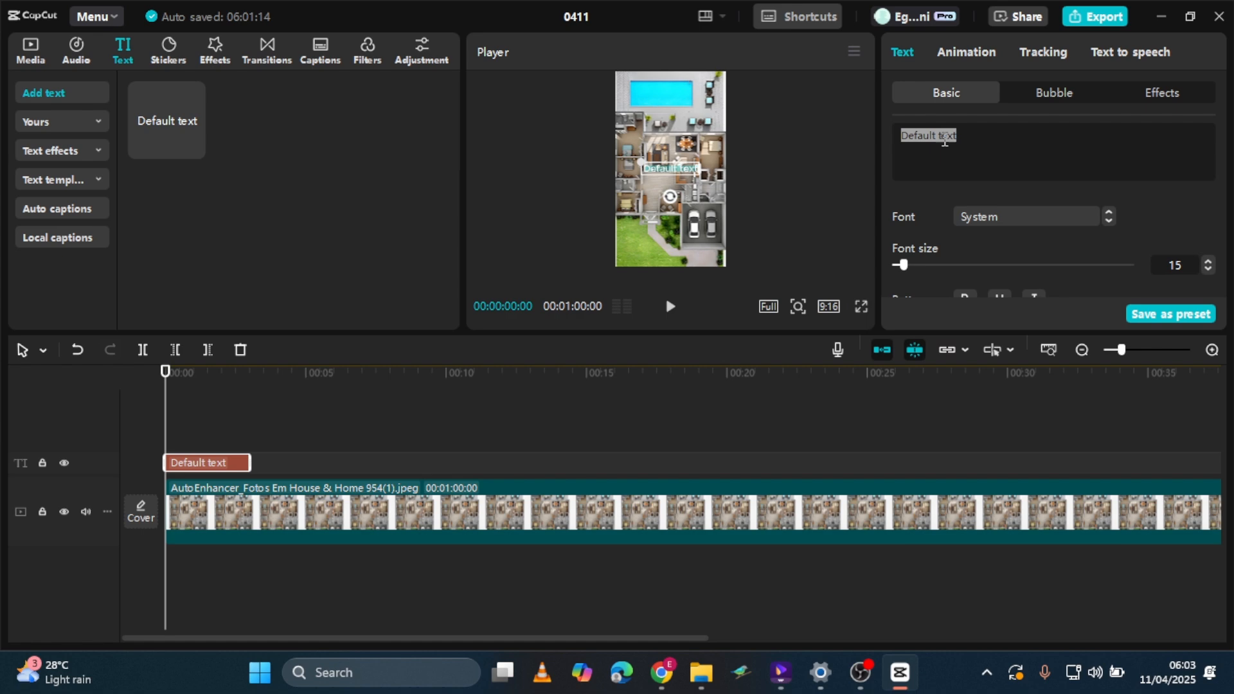
type("choose your")
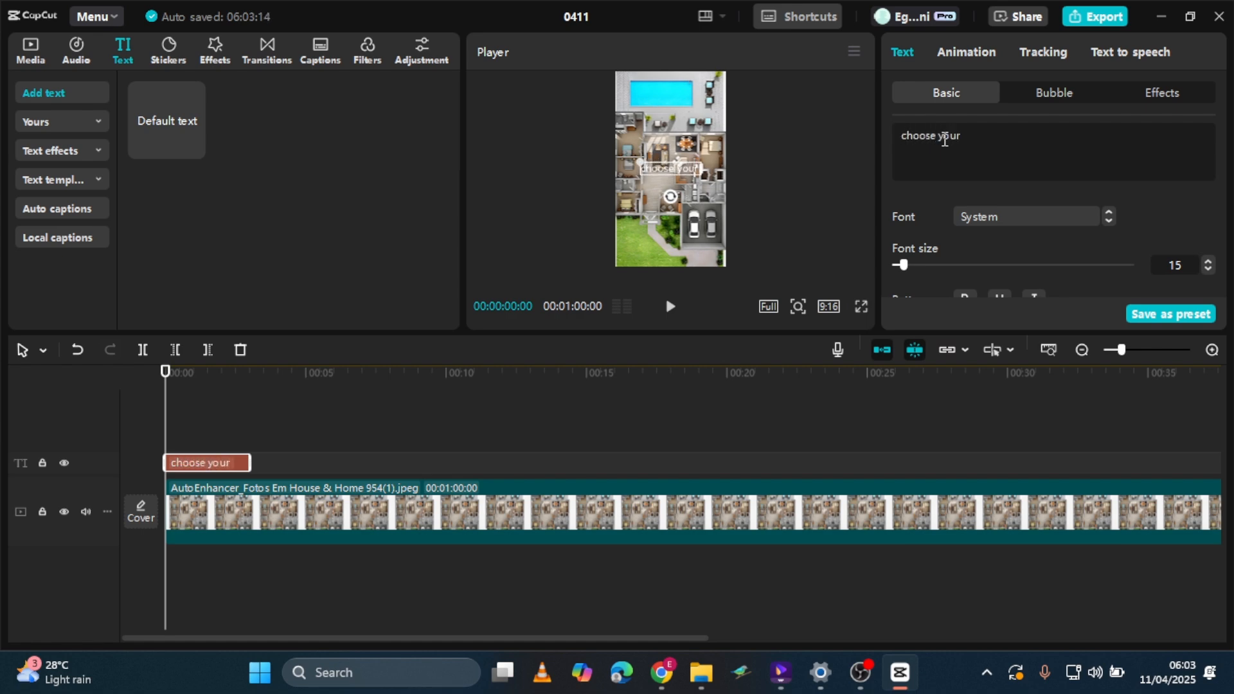
type("hiding spot")
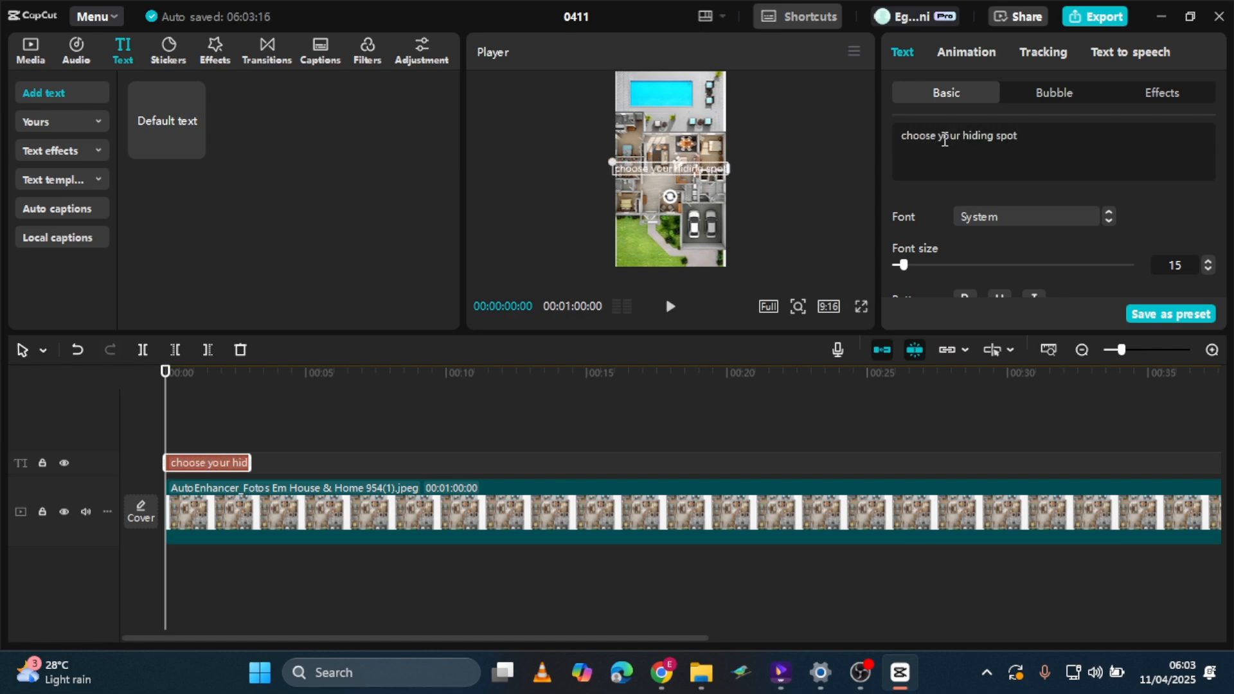
left_click(1027, 216)
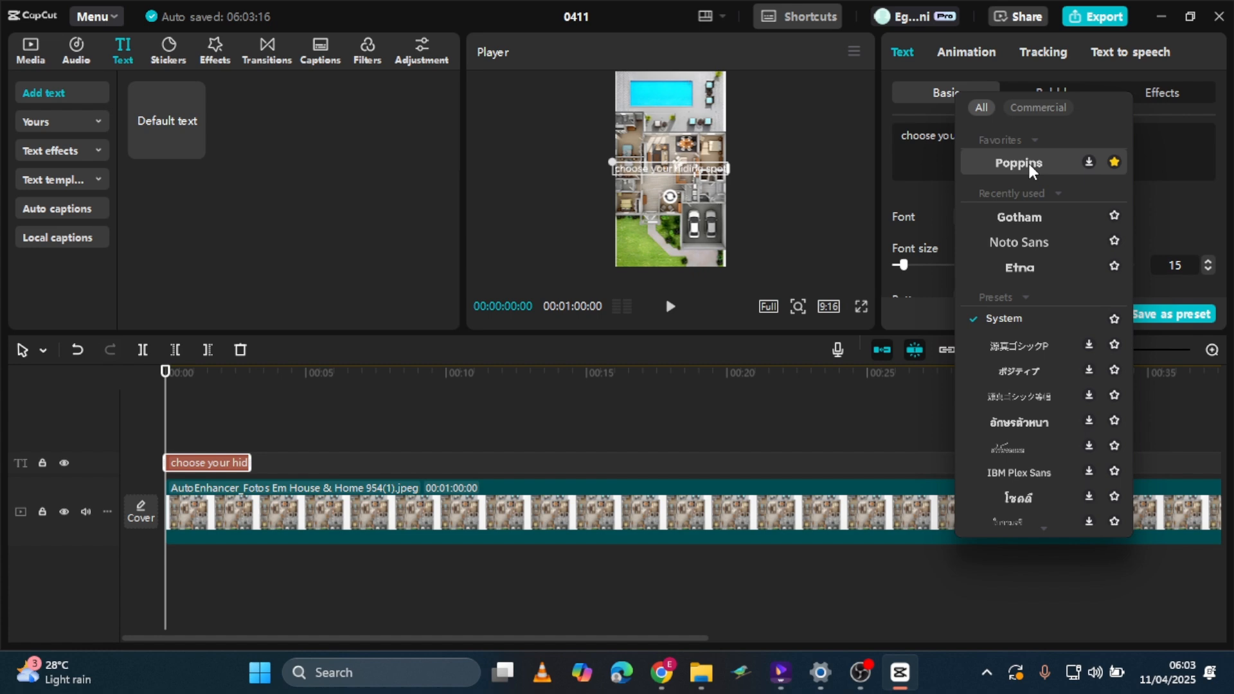
left_click(1018, 163)
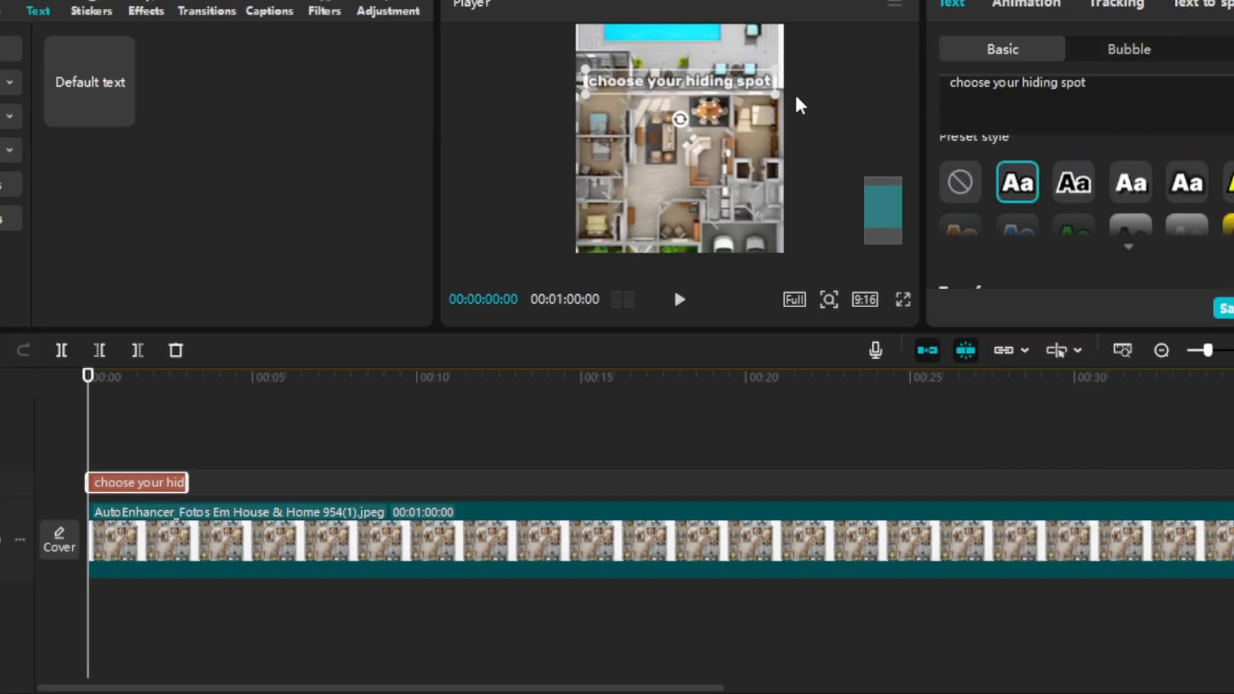
type("level")
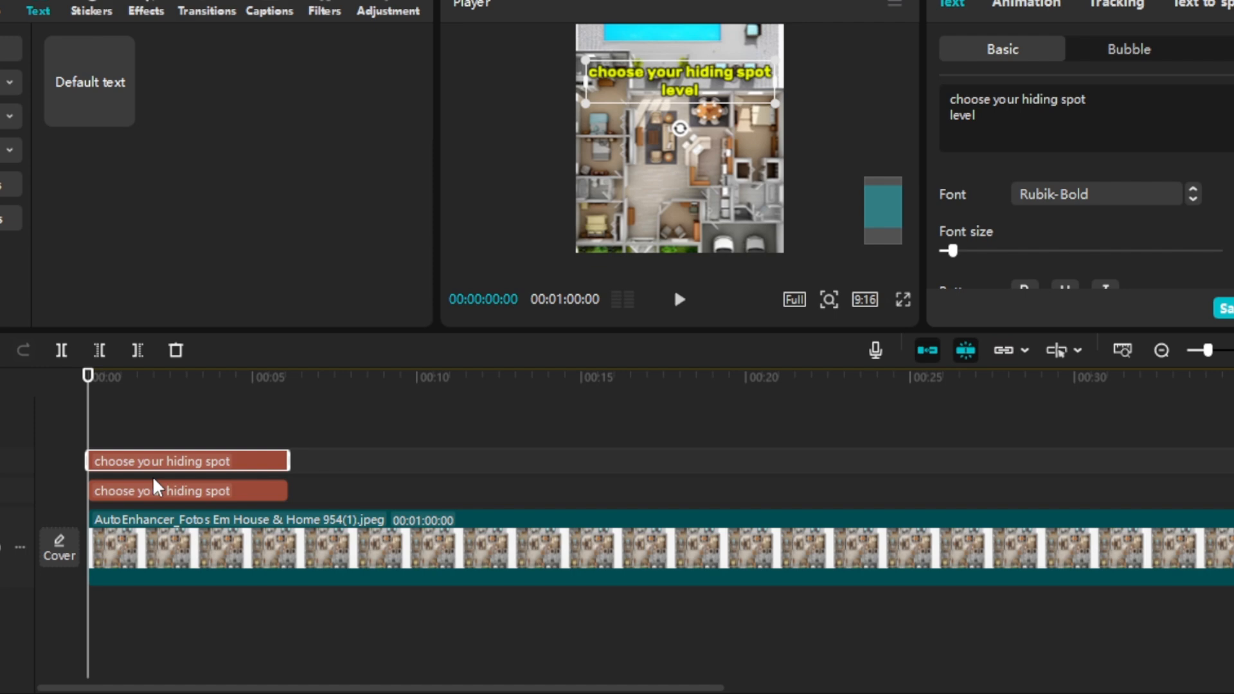
- Duplicate the title into 'Hannibal' and 'Start in 3' countdown text clips
left_click(137, 376)
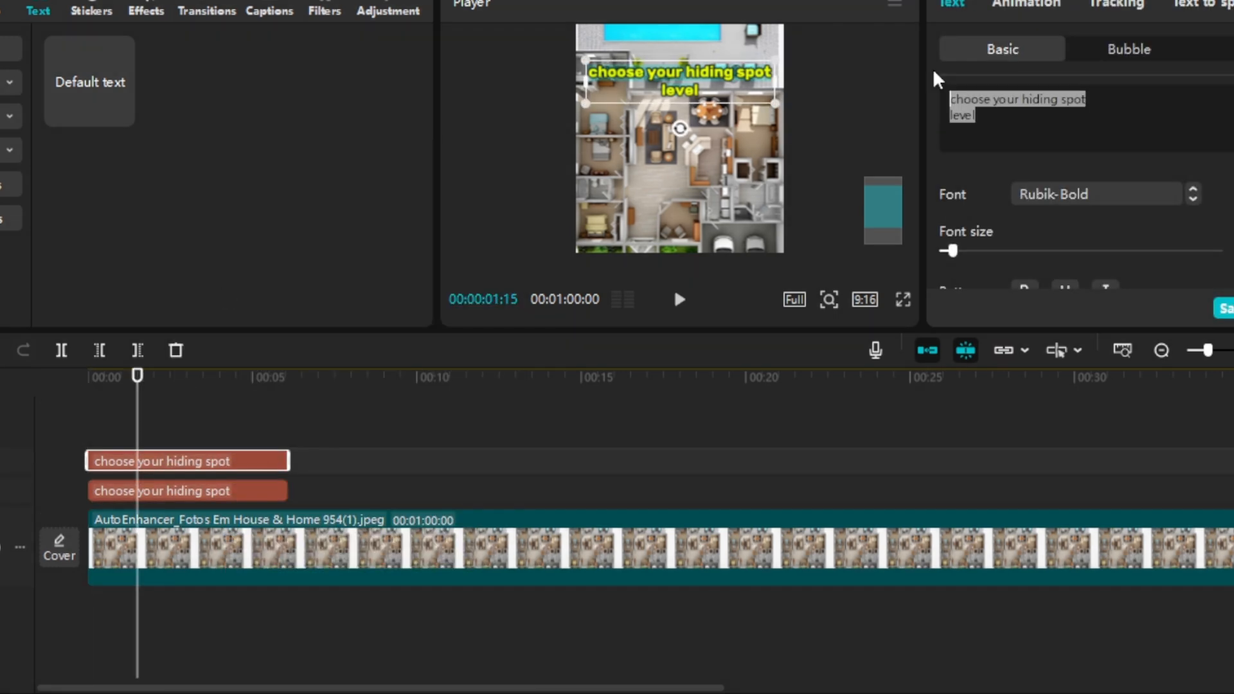
type("Hannibal")
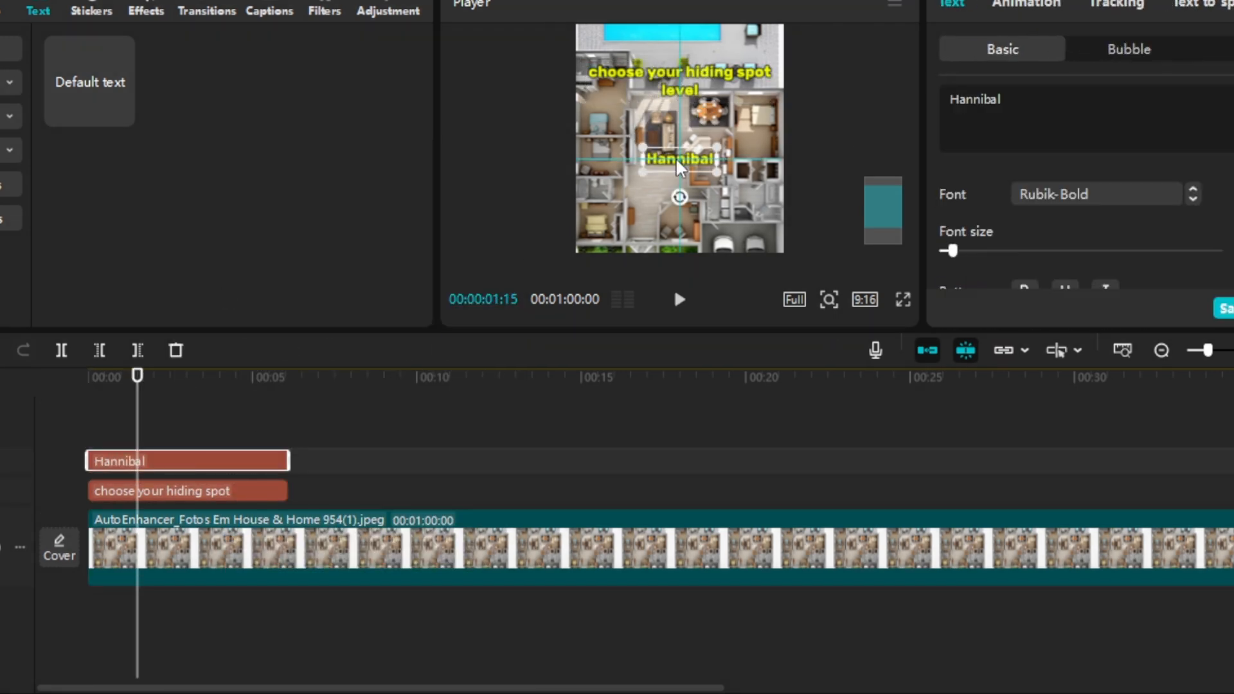
left_click(903, 299)
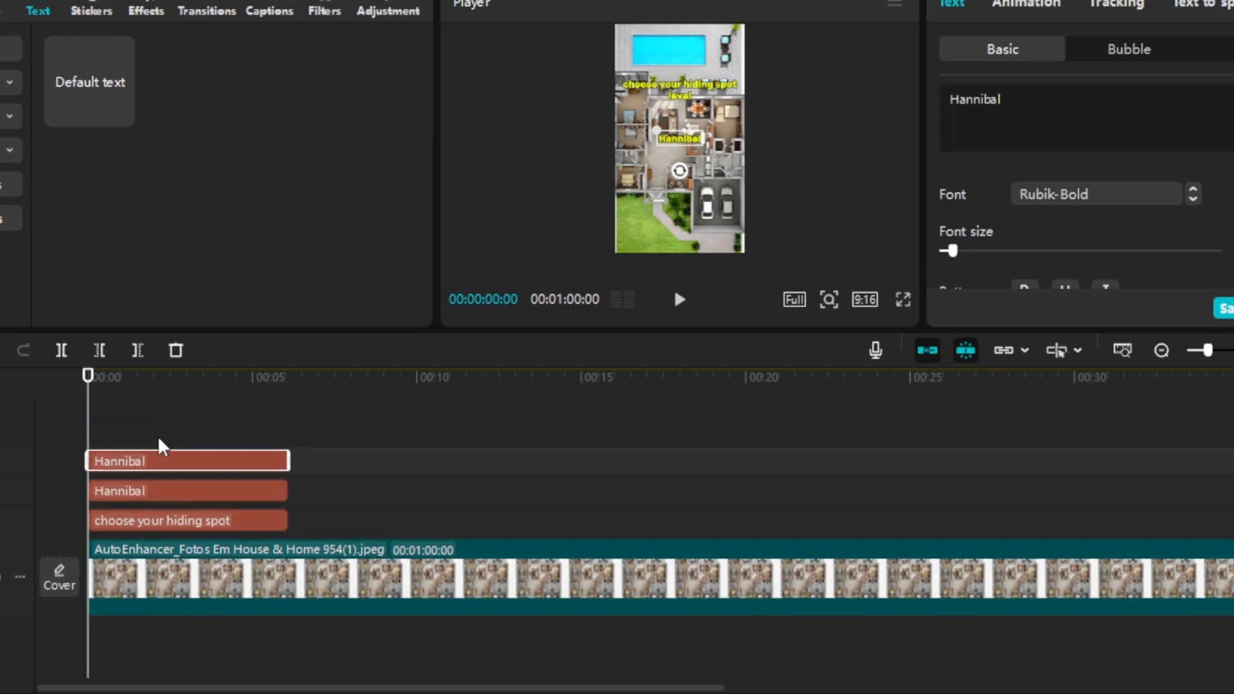
type("Start in 3")
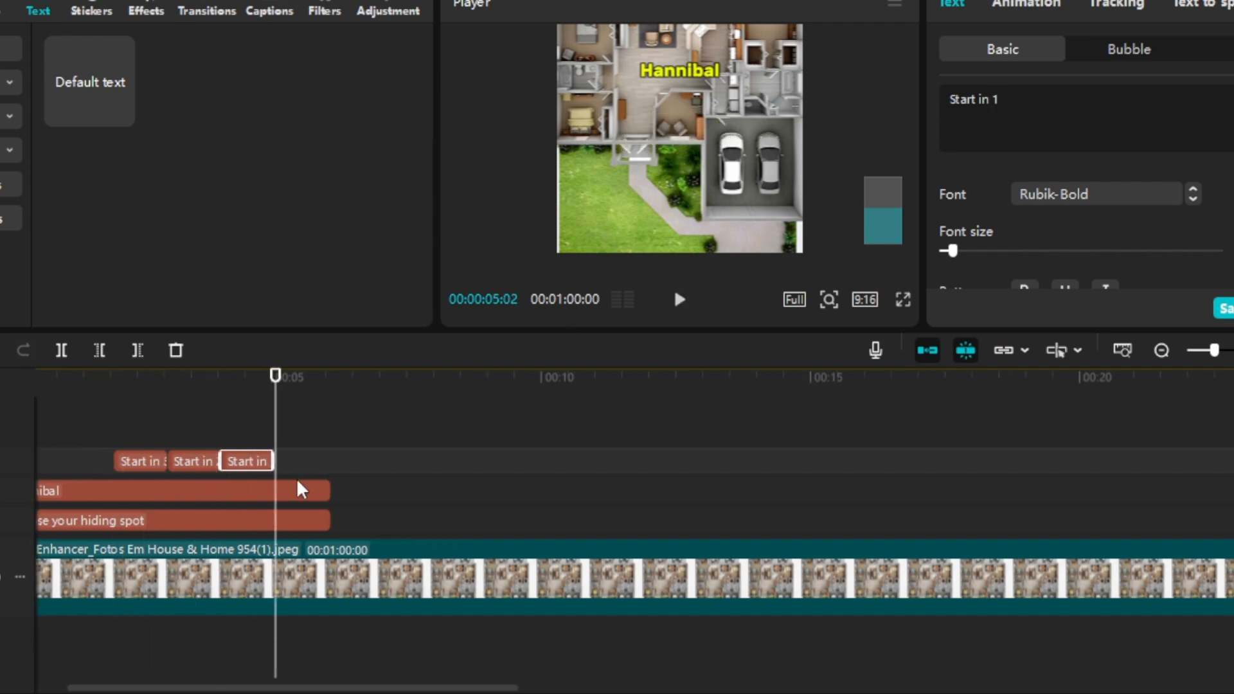
left_click(181, 520)
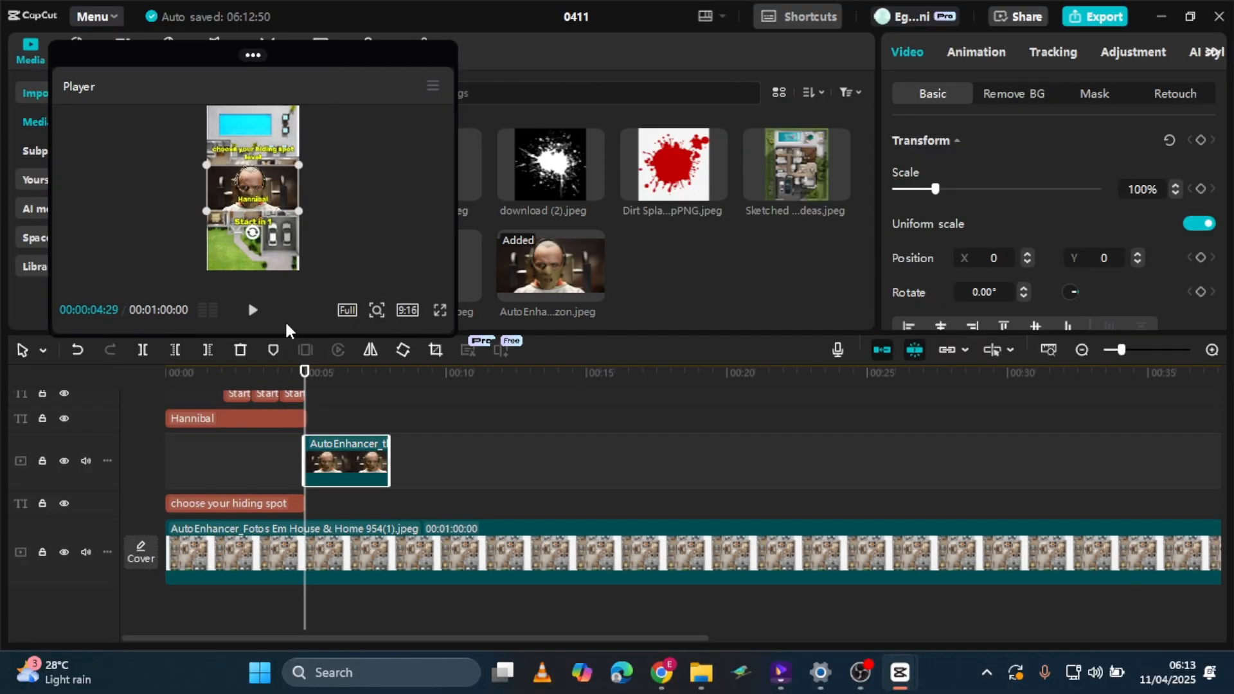
- Lower the Hannibal photo in the frame and apply a Circle mask around his face
left_click_drag(253, 54, 209, 14)
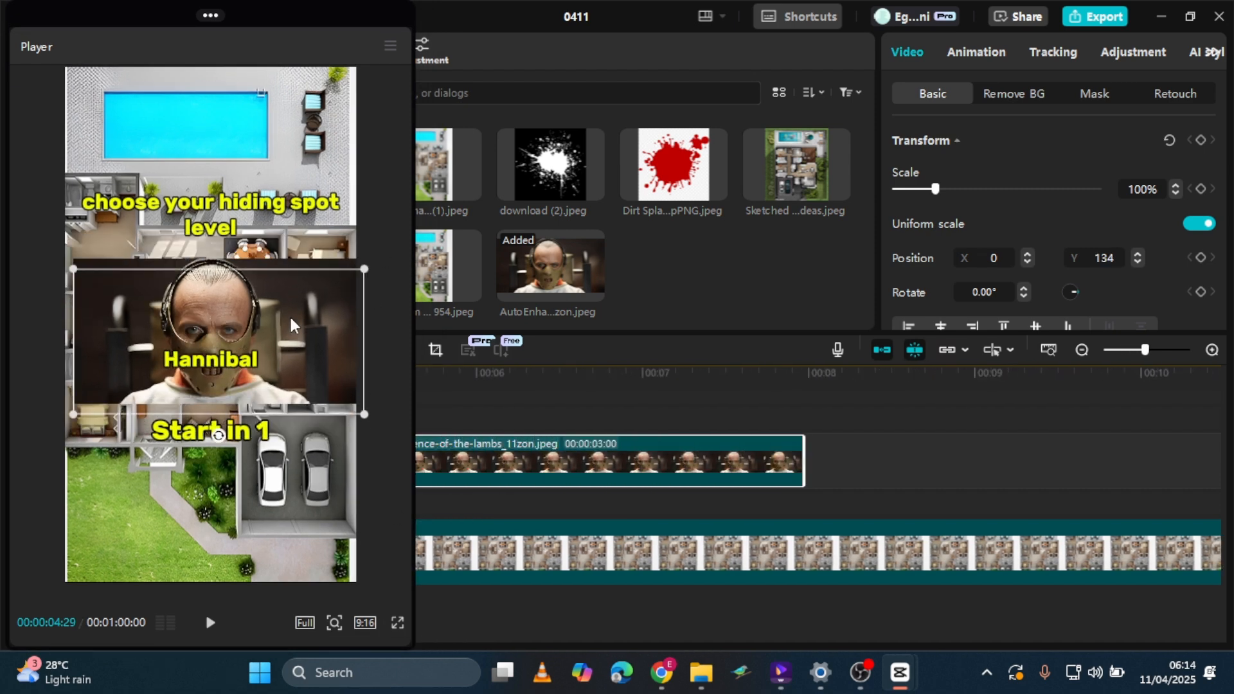
left_click(1093, 94)
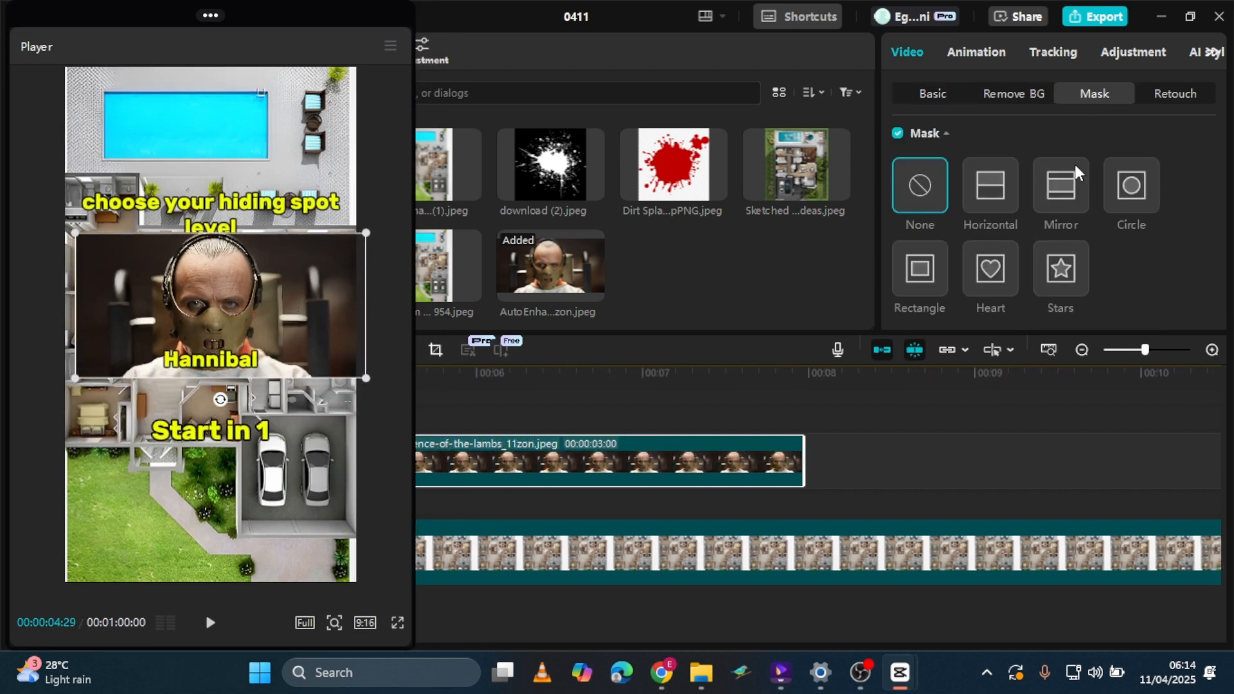
left_click(1129, 188)
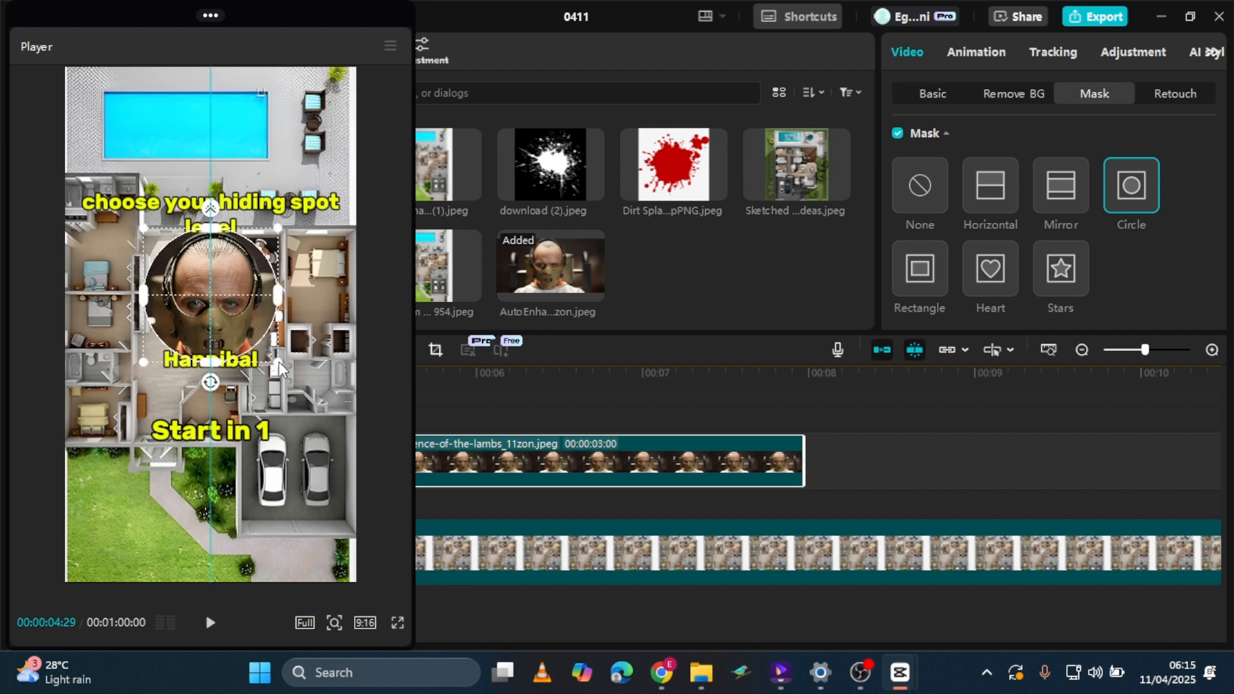
left_click(931, 93)
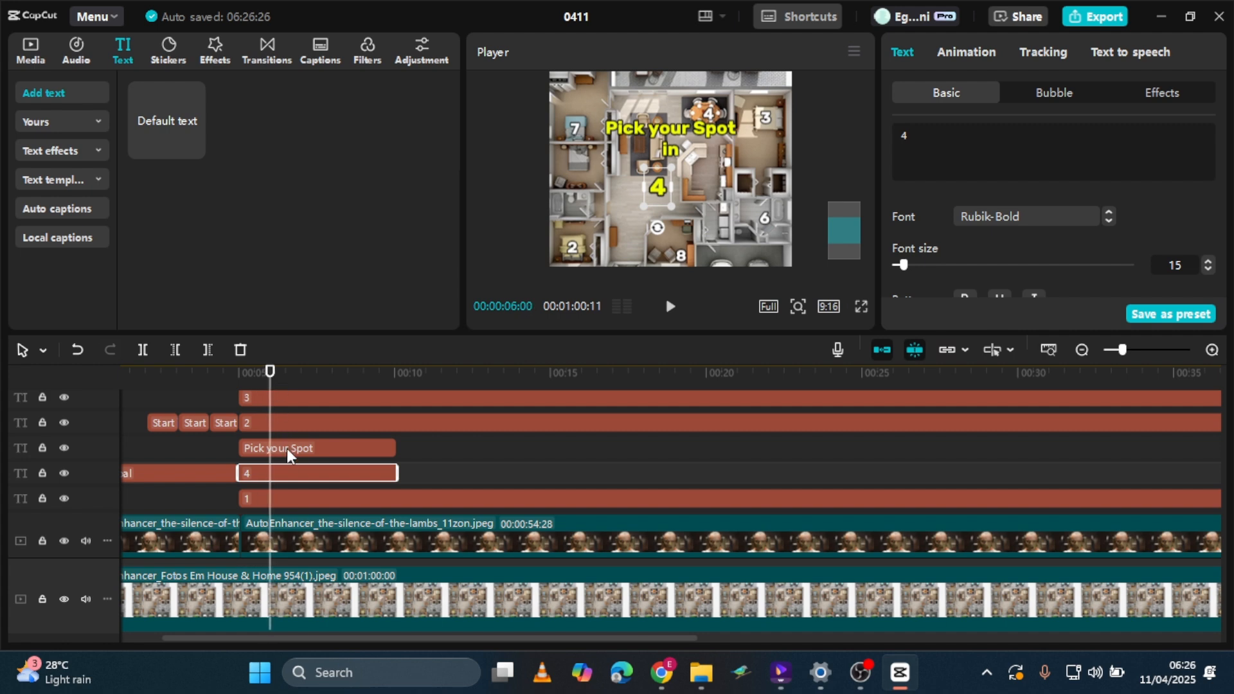
- Add the '3' clip of the Pick your Spot in 4, 3, 2, 1 countdown
type("3")
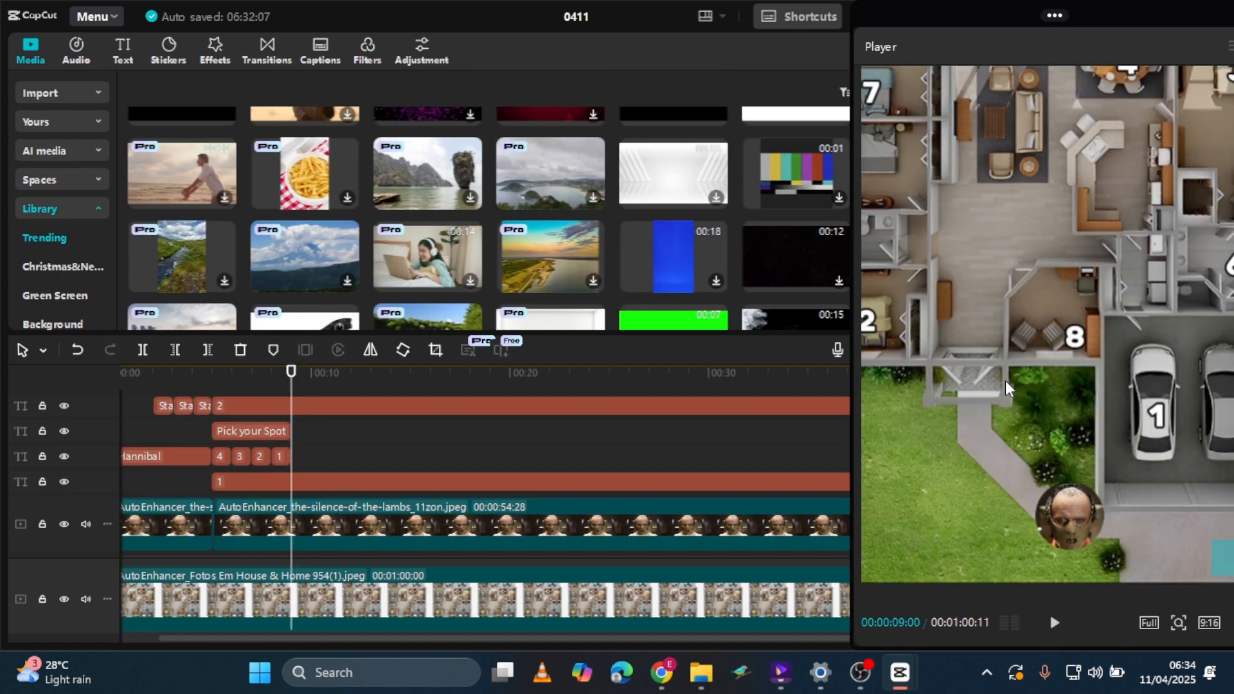
mouse_move(1034, 378)
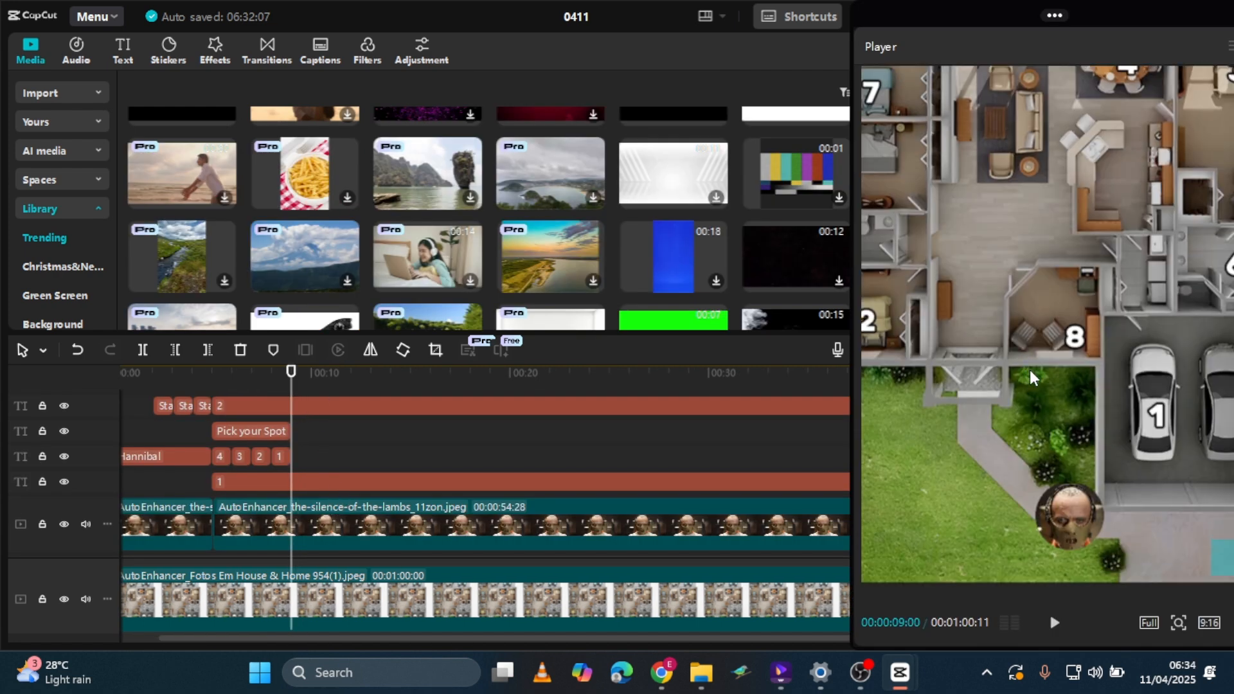
- Scale the Hannibal face clip to 32% and add Position keyframes moving it over room 2
left_click(349, 532)
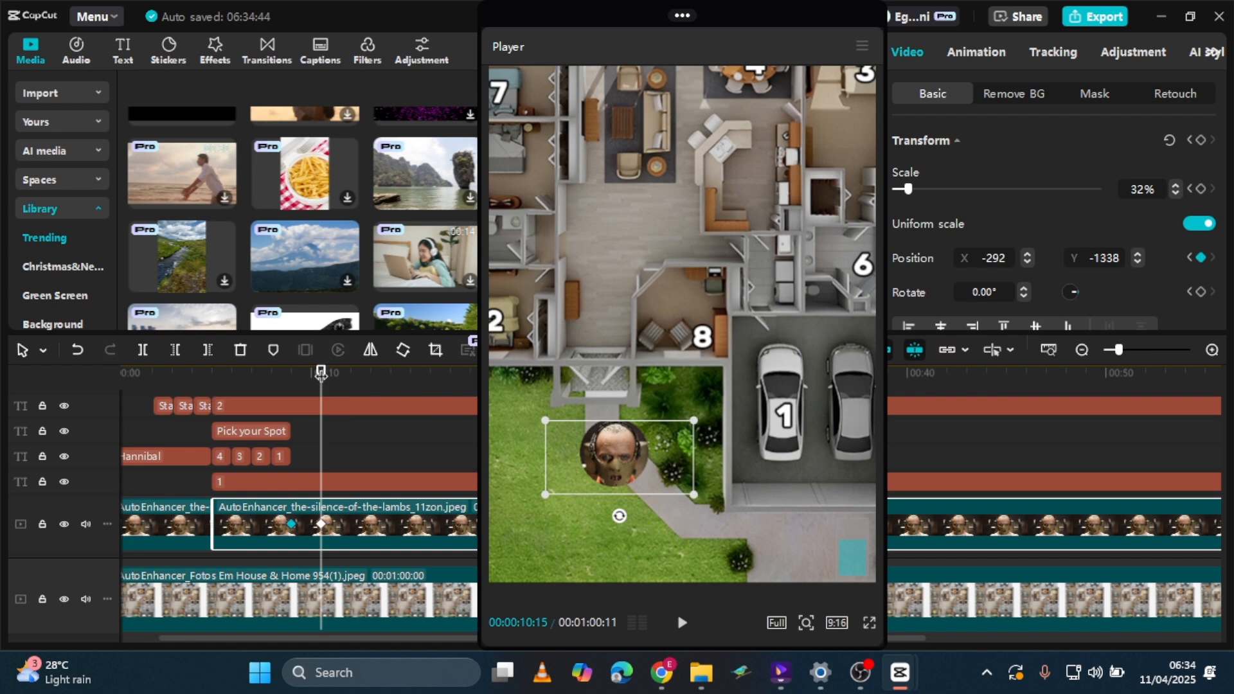
left_click(680, 622)
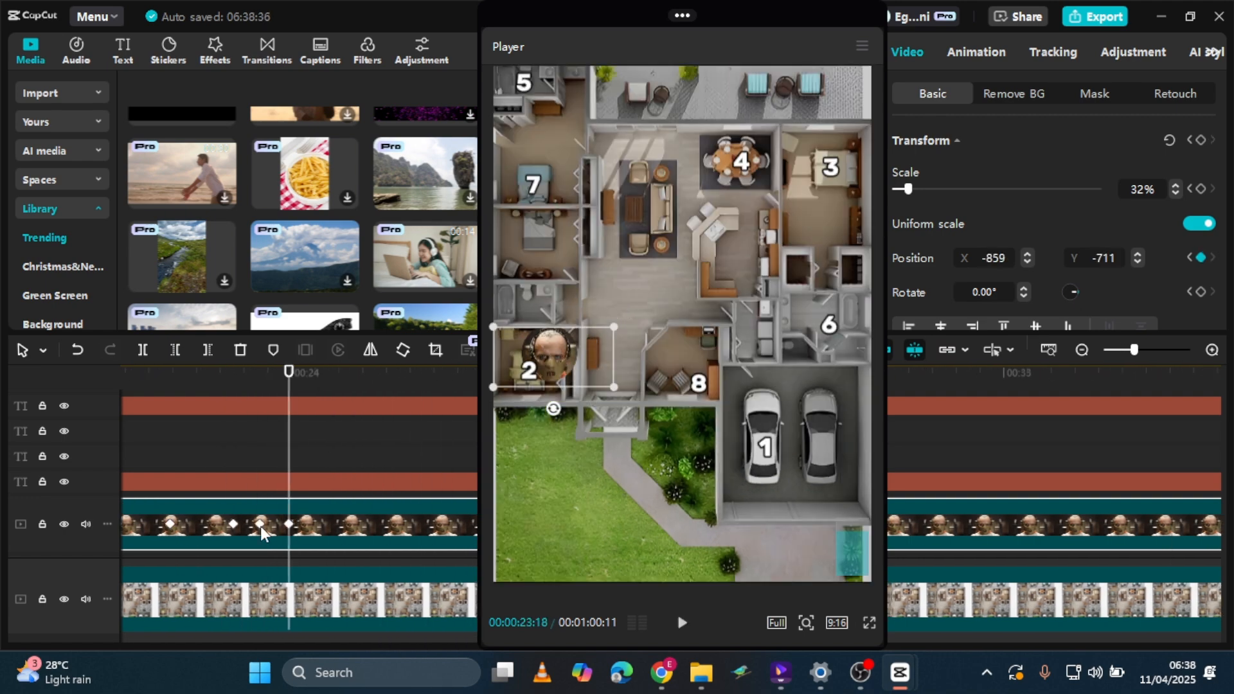
left_click(680, 622)
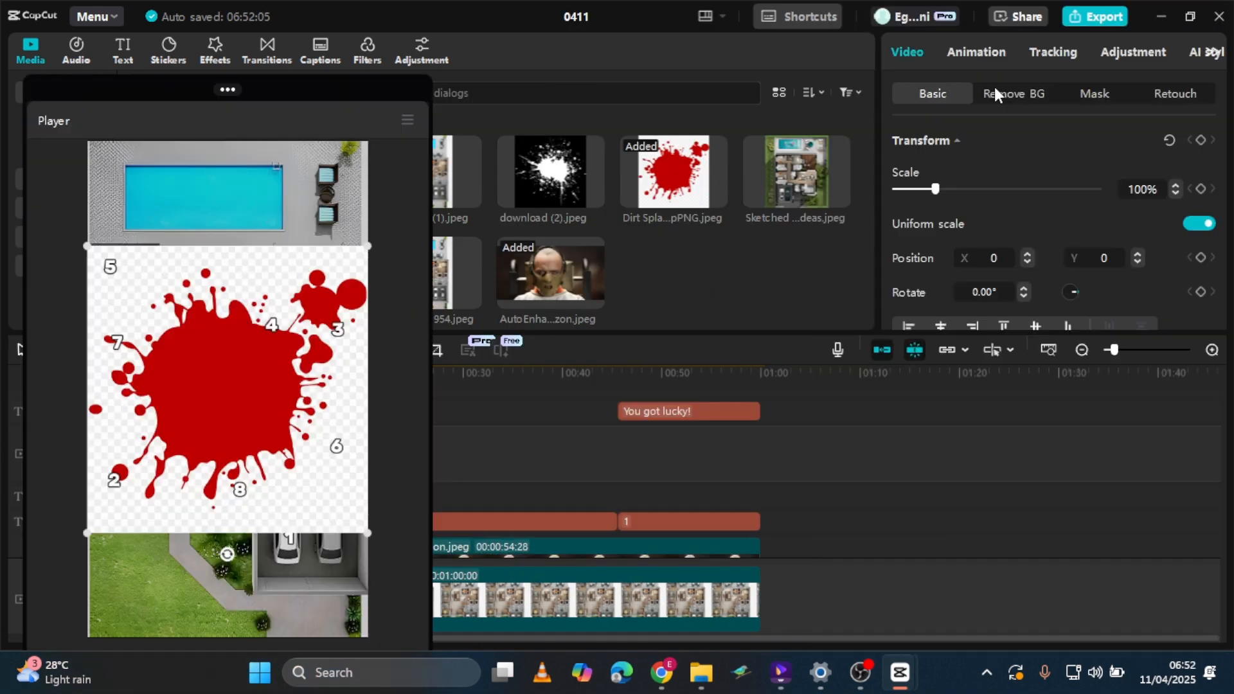
- Auto-remove the blood splash backgrounds and place the splatters over the found rooms
left_click(1014, 93)
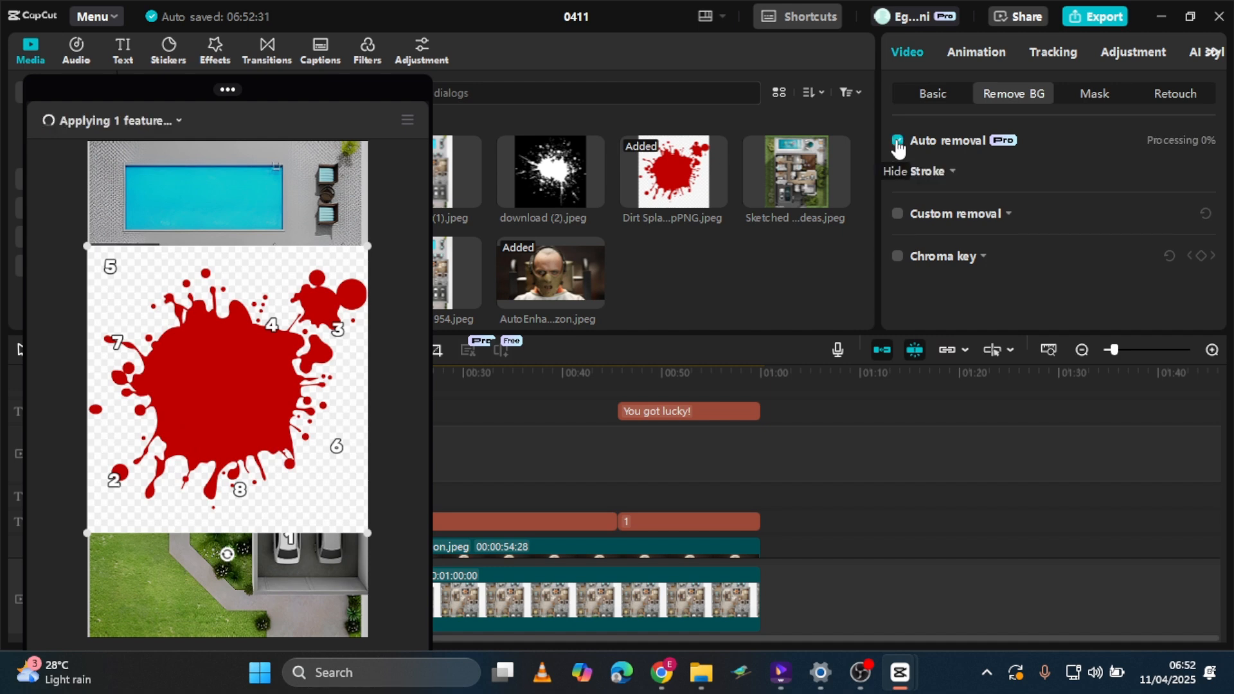
left_click(897, 140)
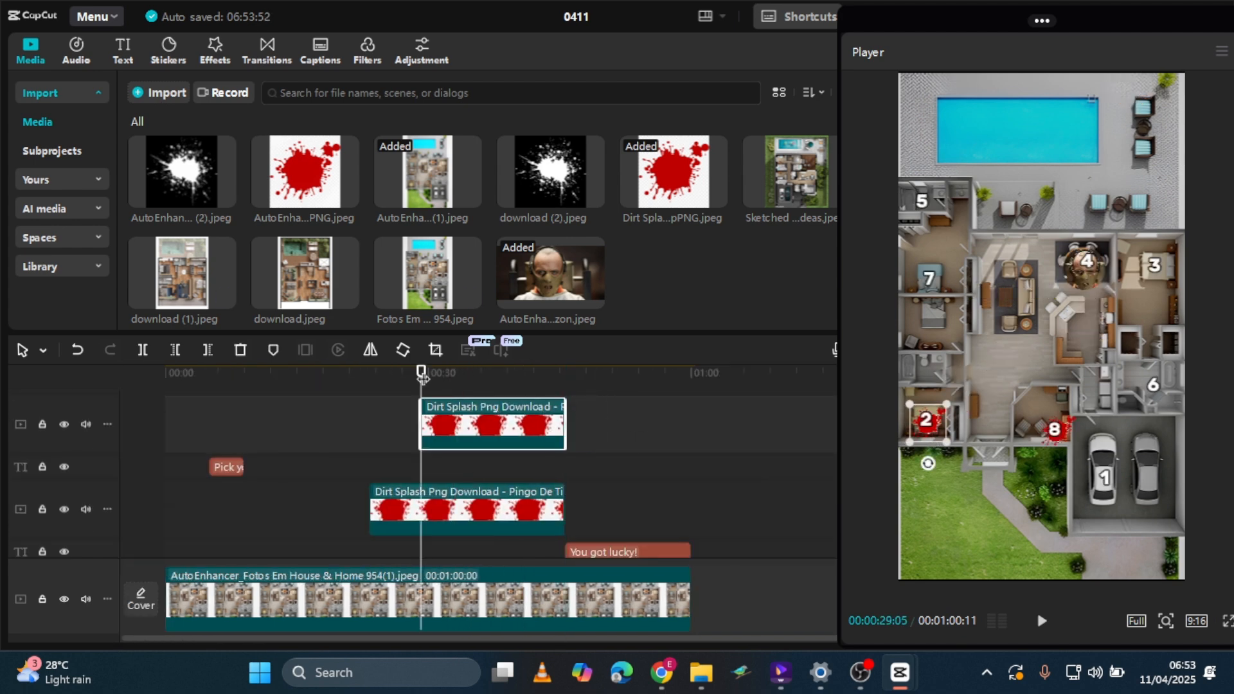
left_click(487, 372)
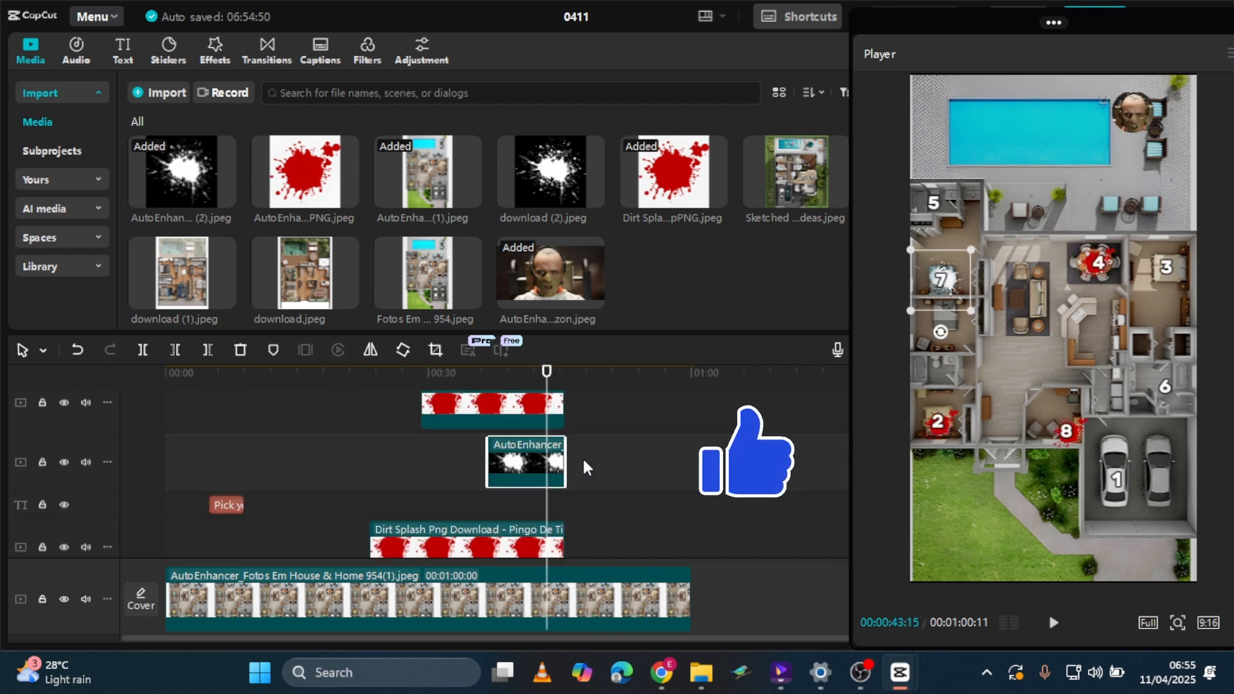
left_click(76, 49)
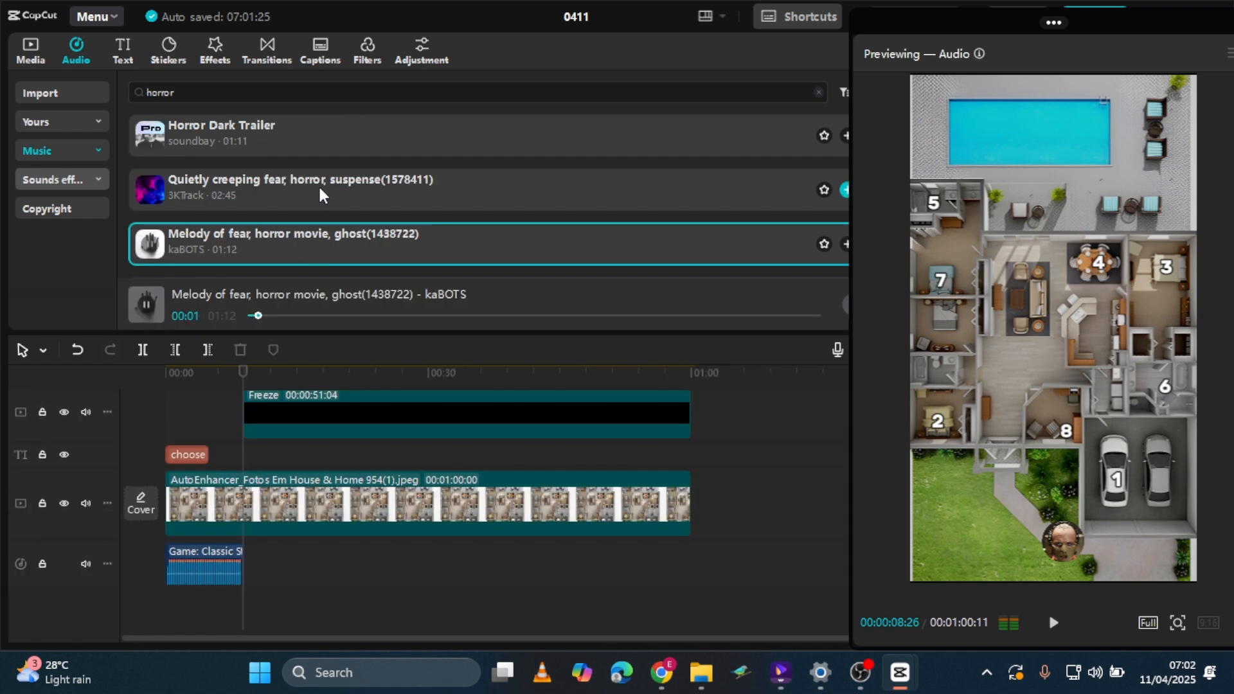
- Add the creeping fear horror music, then fart and distant police siren sound effects
left_click(315, 189)
type("footstep")
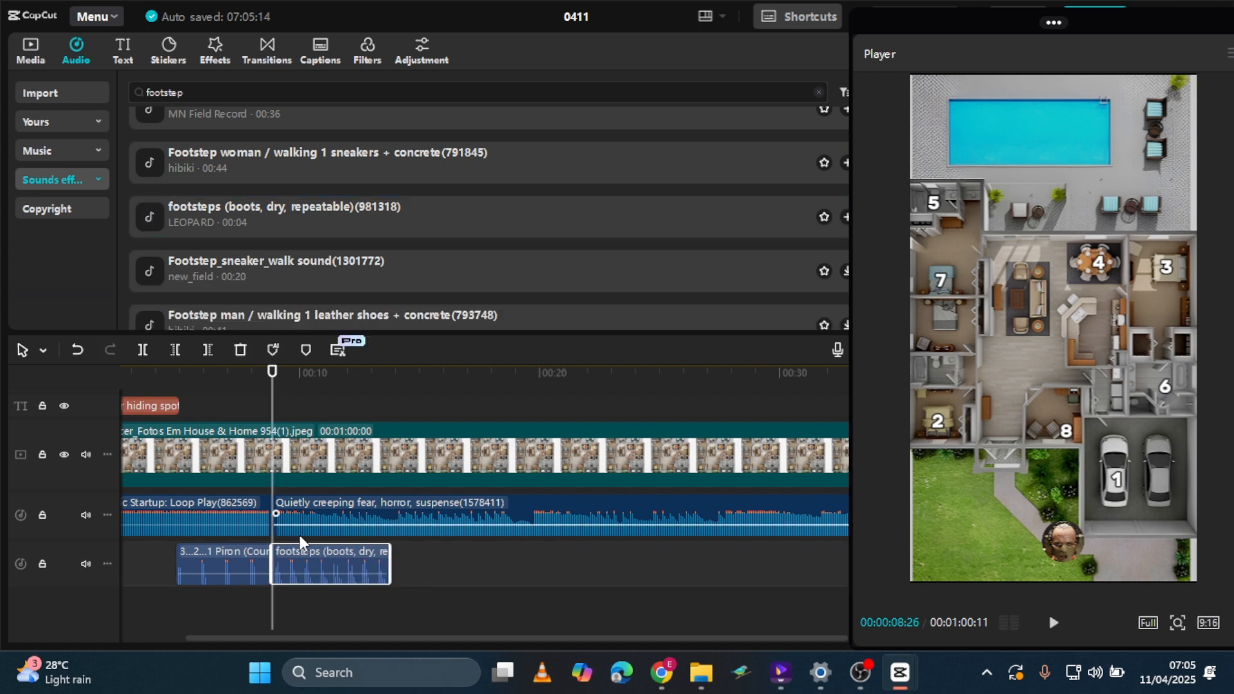
left_click(1053, 622)
type("scream")
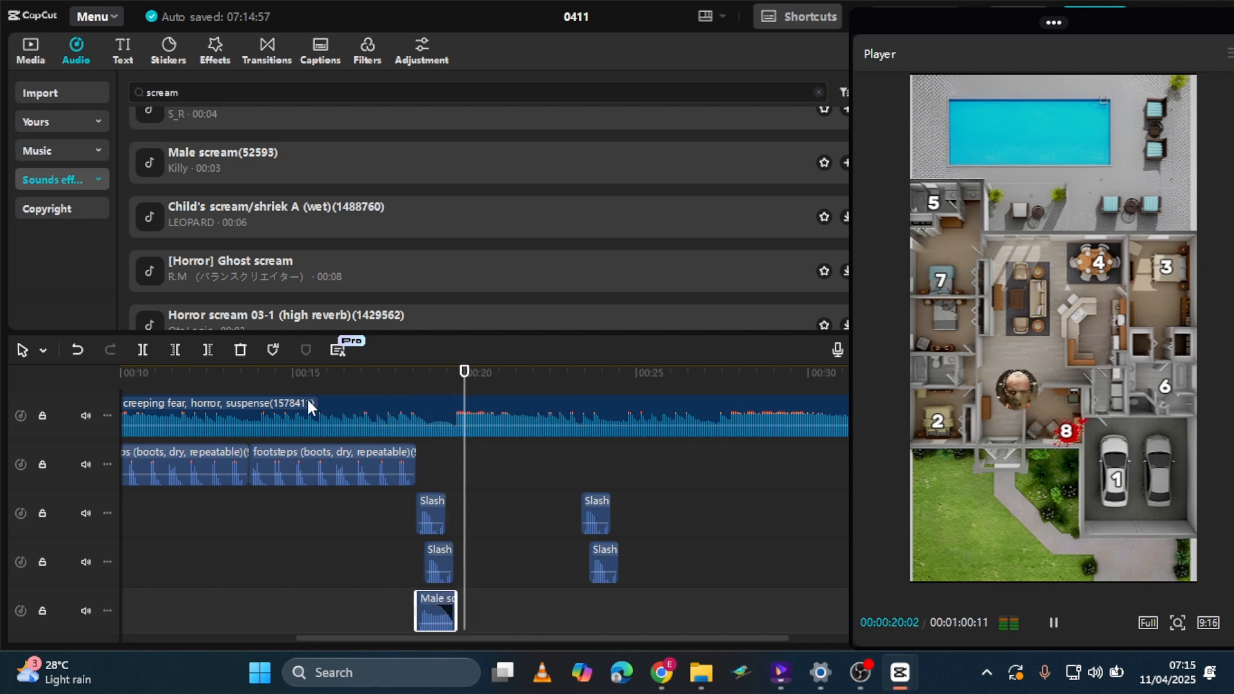
type("fart")
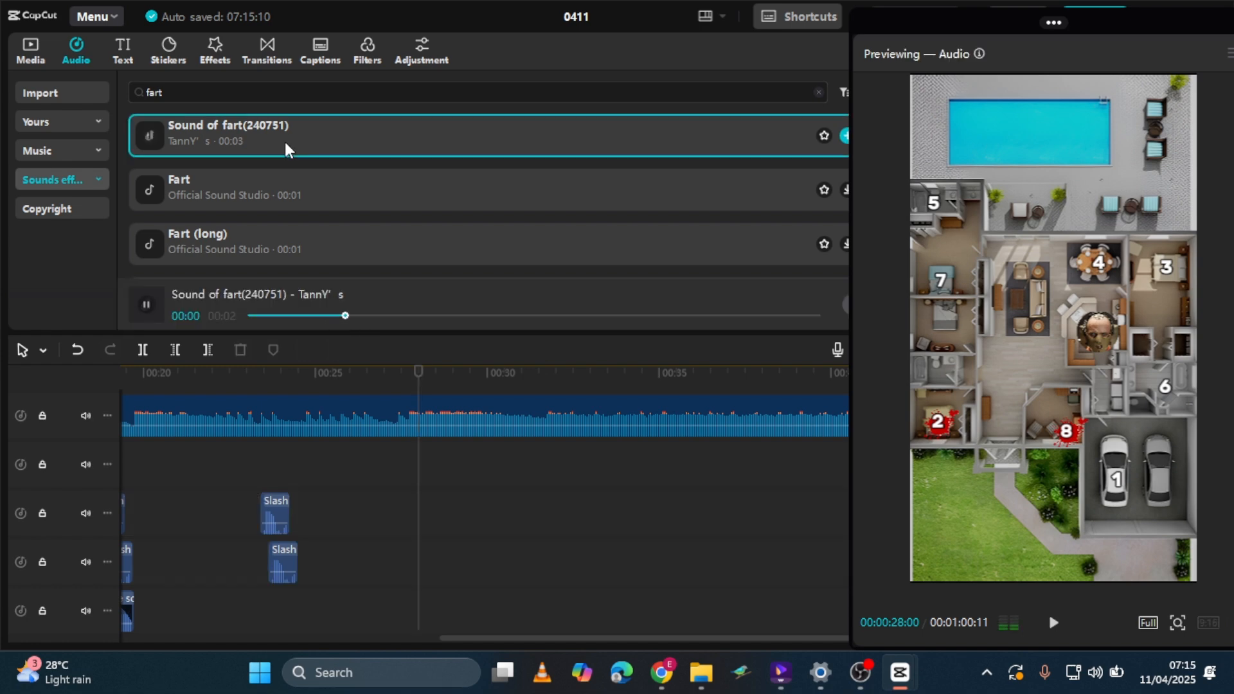
left_click(146, 305)
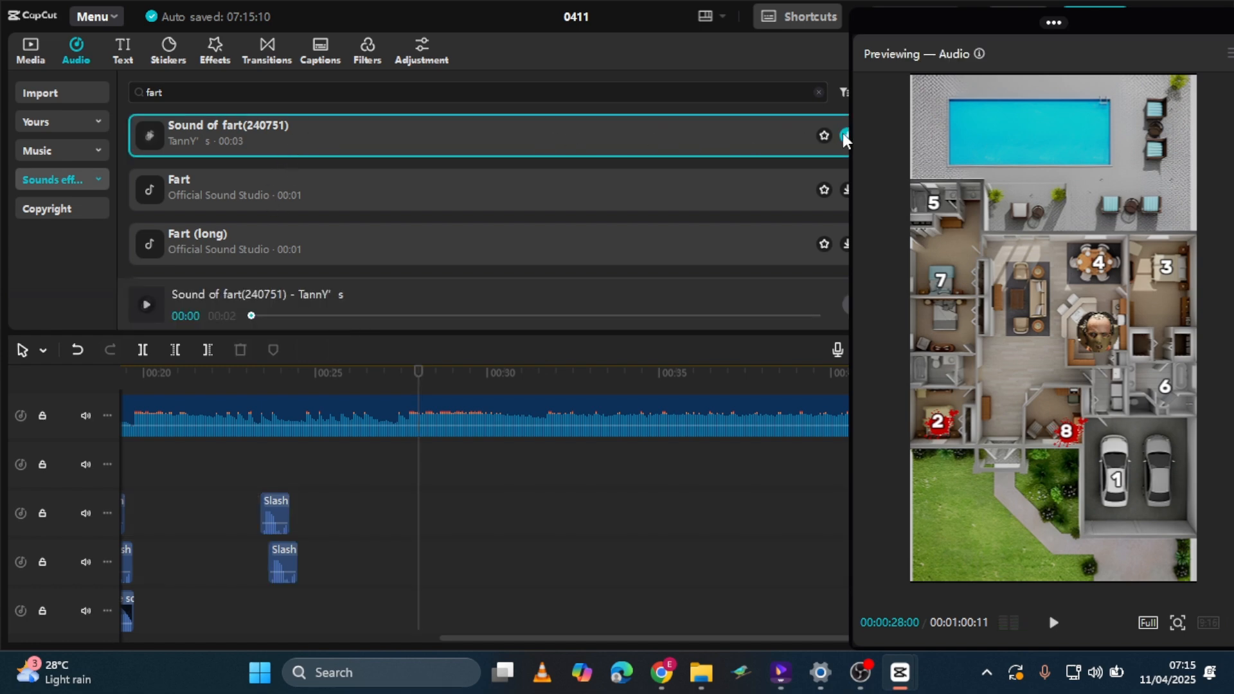
type("siren")
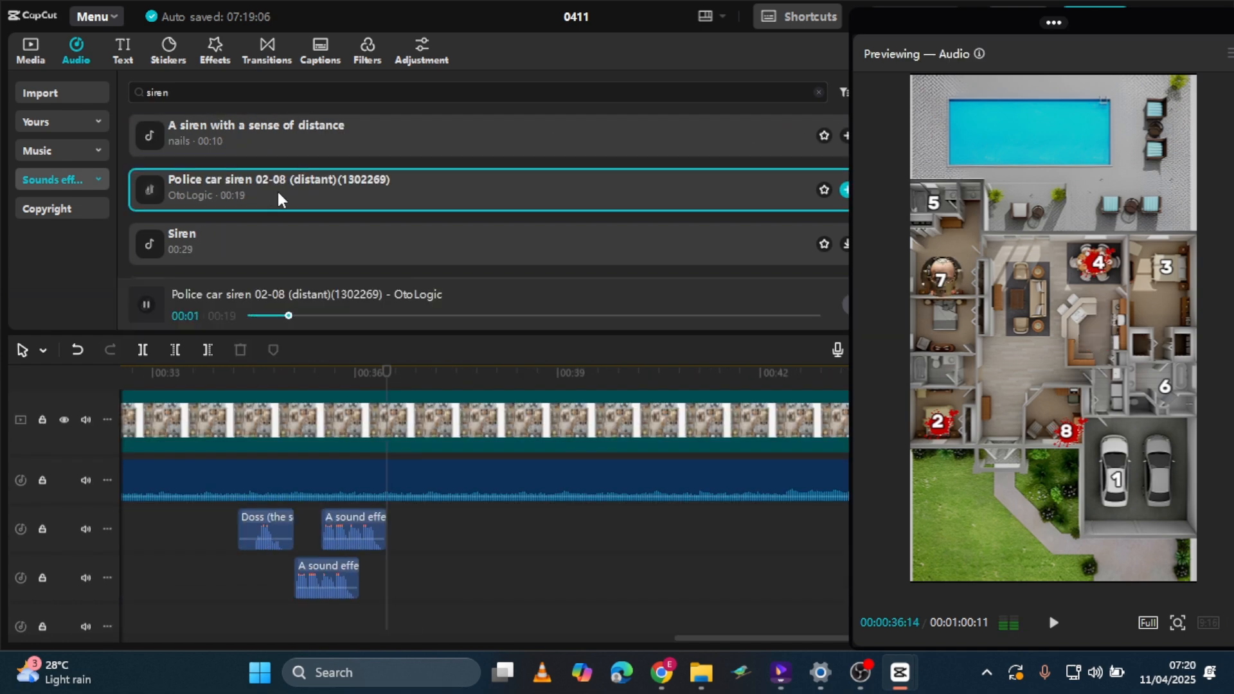
left_click(845, 190)
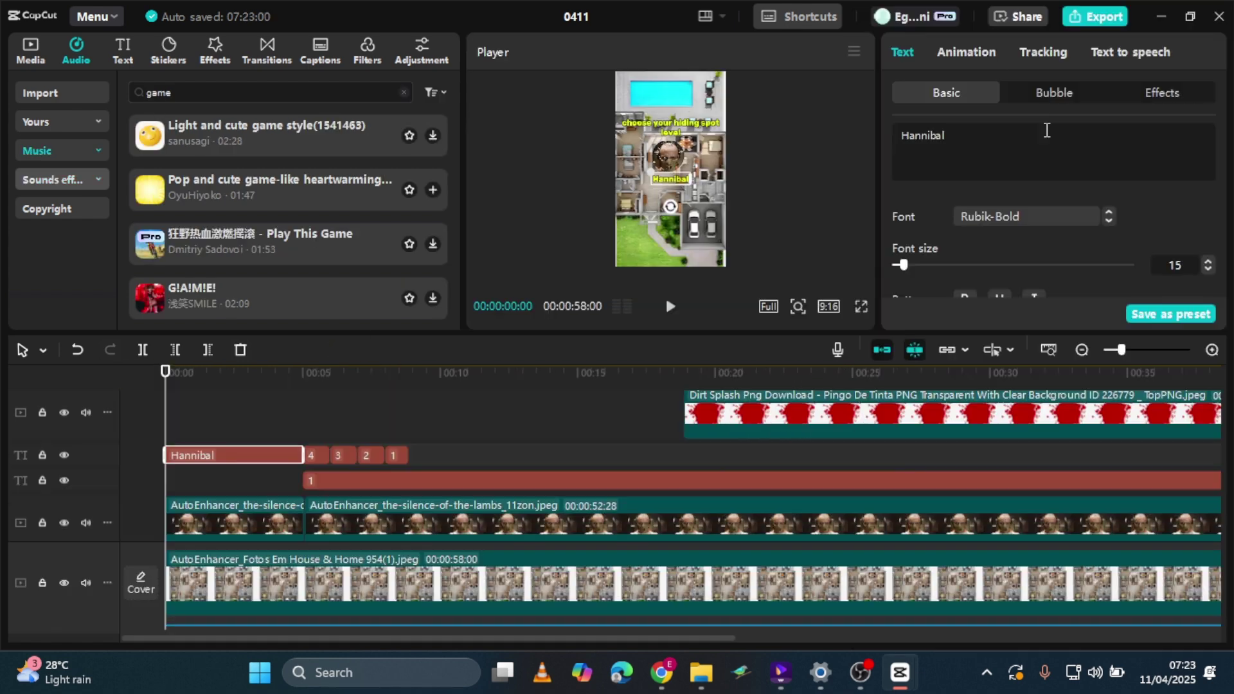
- Give the villain clip and countdown texts the Blur entrance animation
left_click(237, 519)
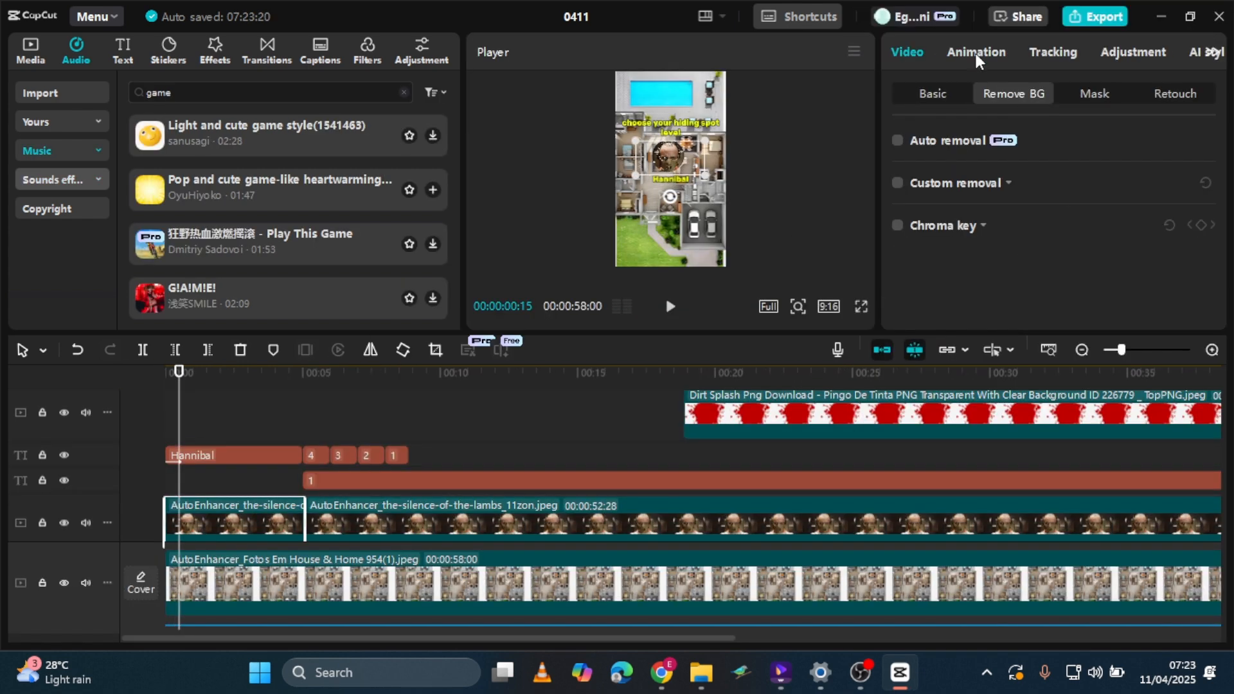
left_click(975, 52)
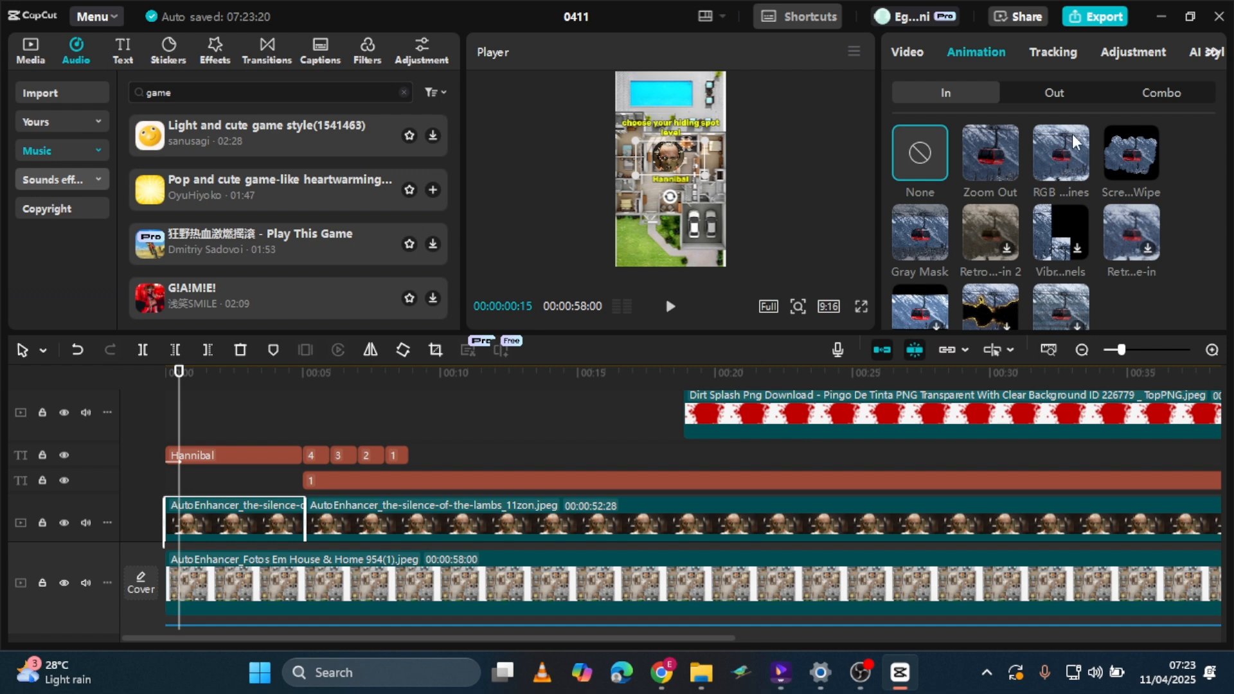
left_click(355, 415)
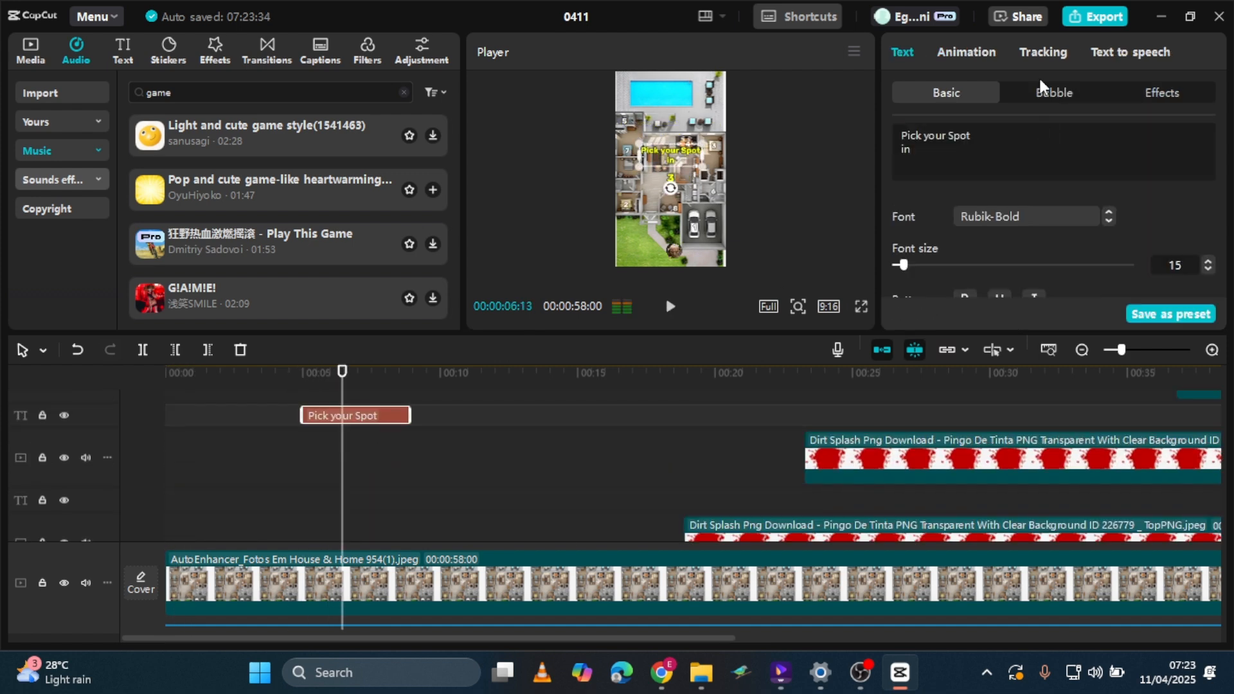
left_click(965, 52)
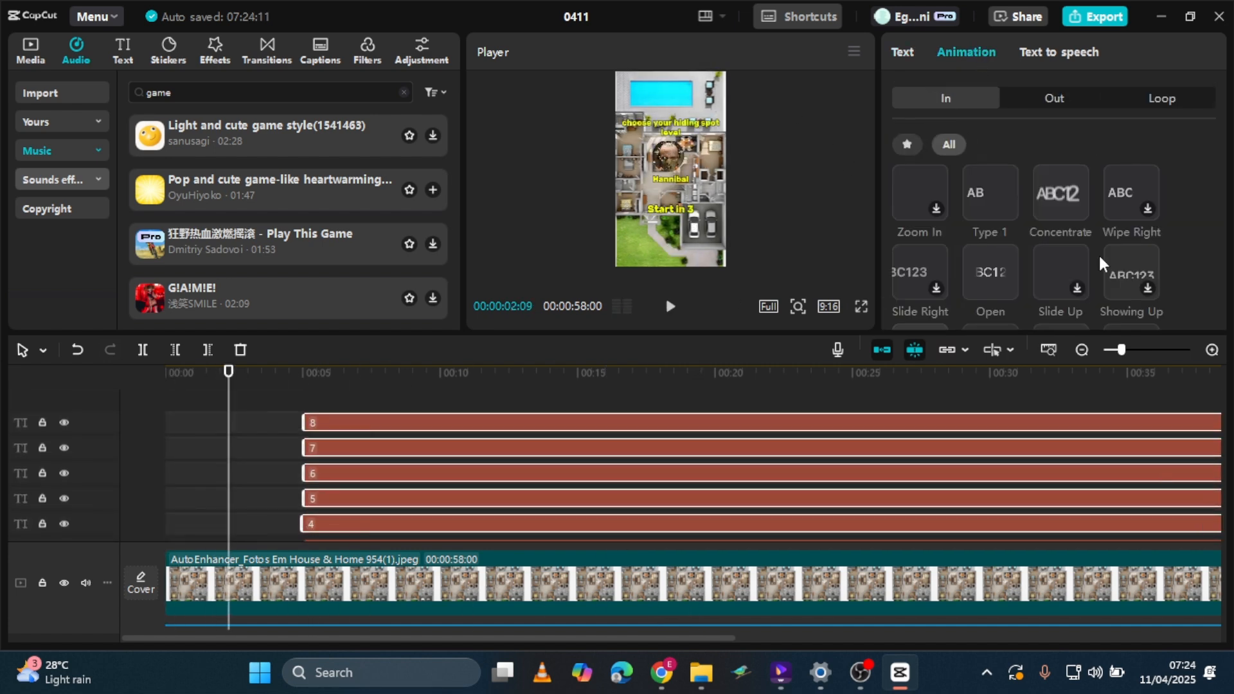
scroll("down", 3)
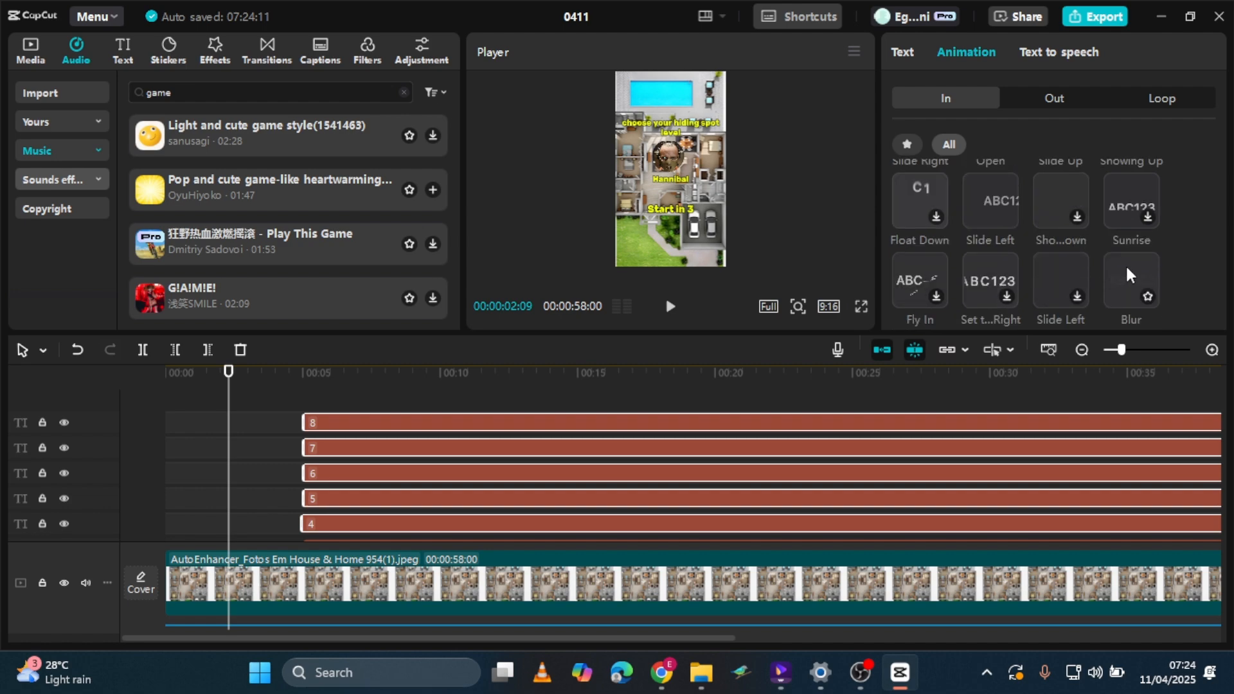
left_click(861, 306)
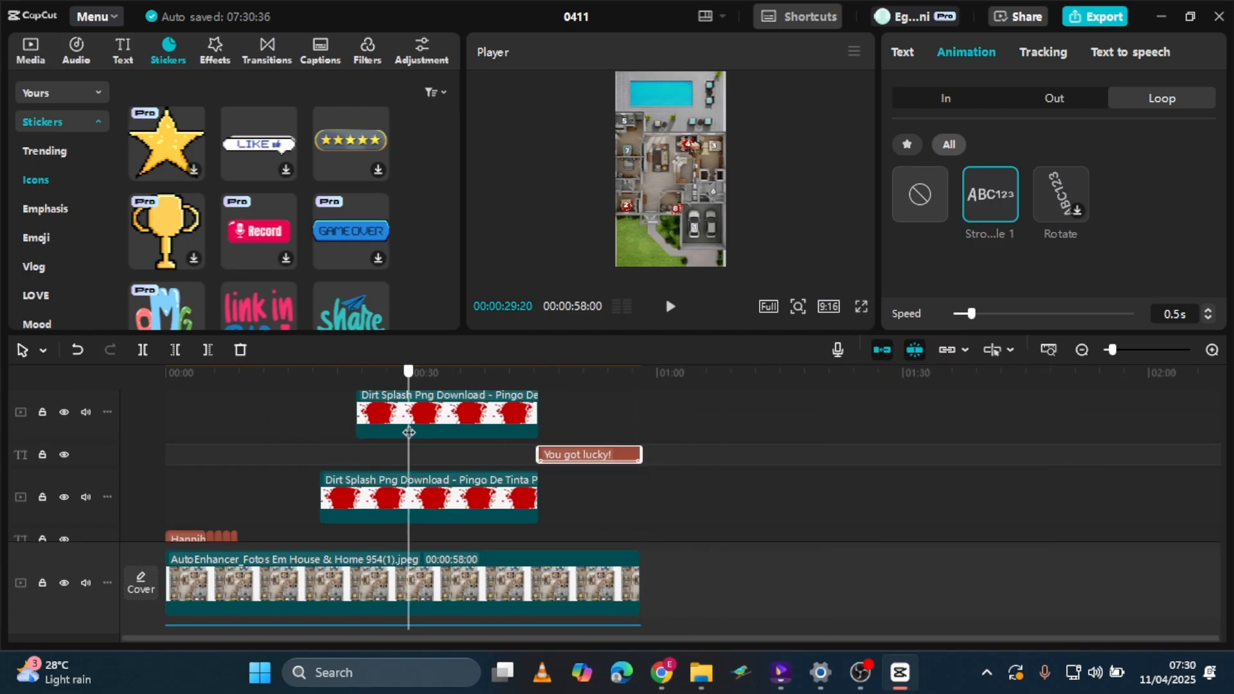
- Export the 58-second video at 1080p and return to the projects home
left_click(1094, 15)
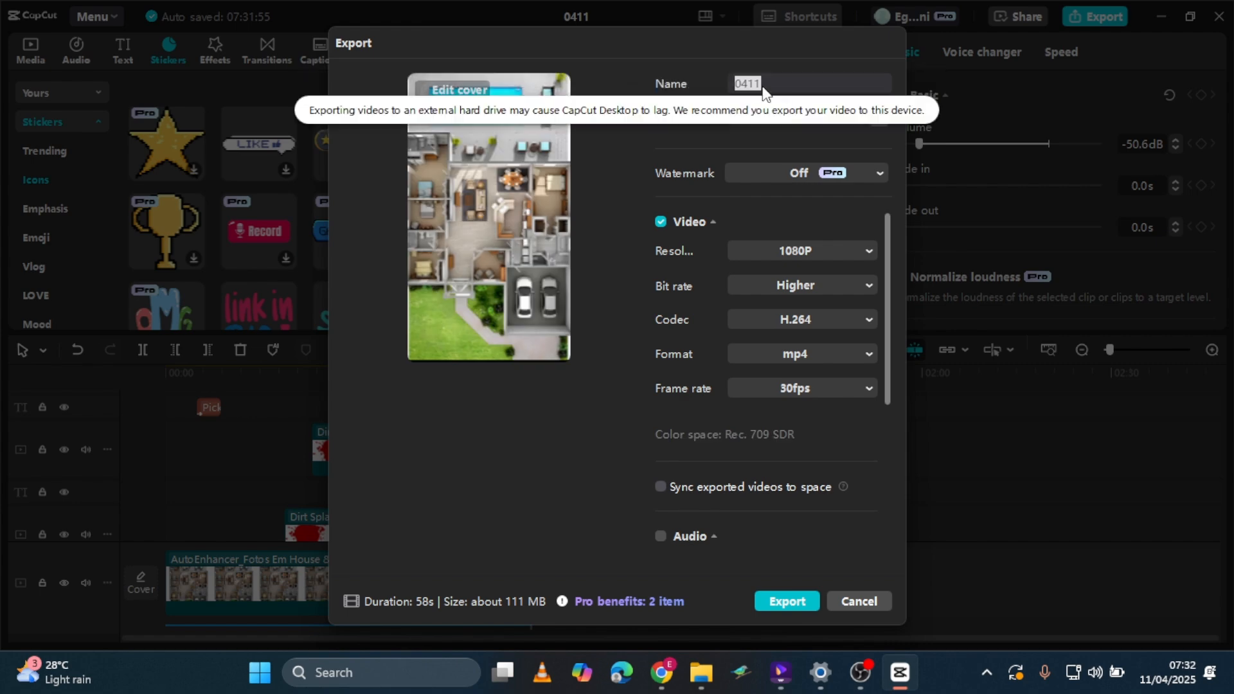
left_click(787, 602)
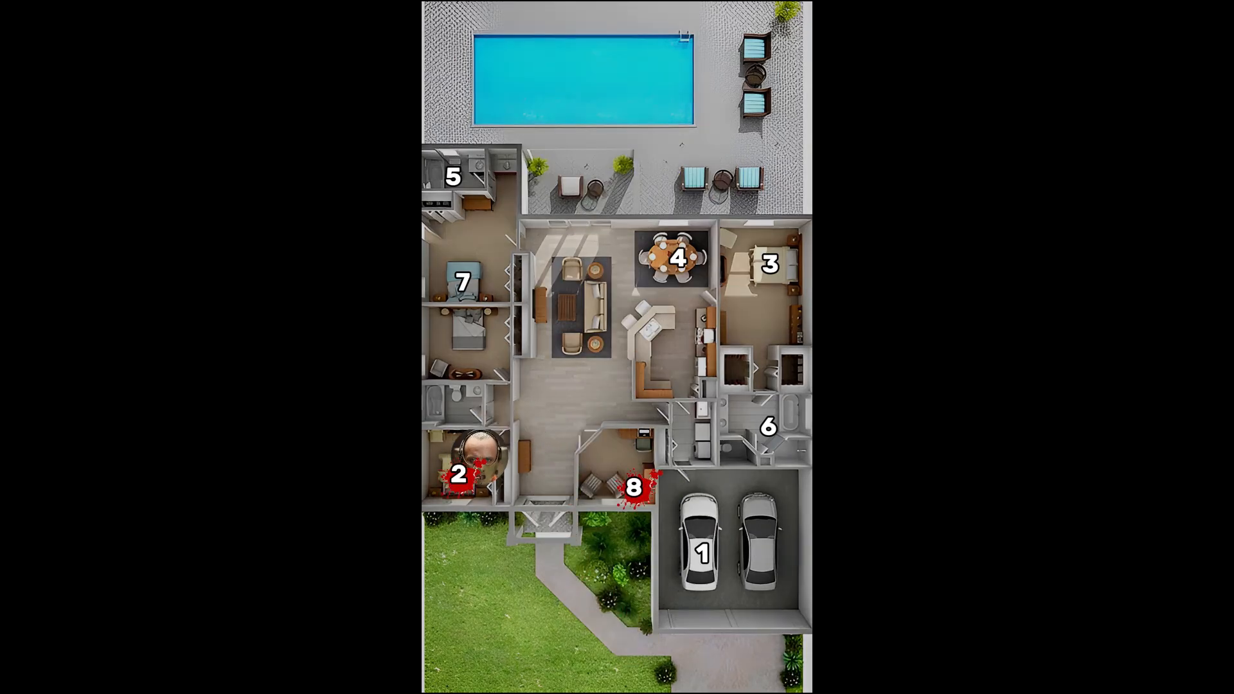
left_click(898, 673)
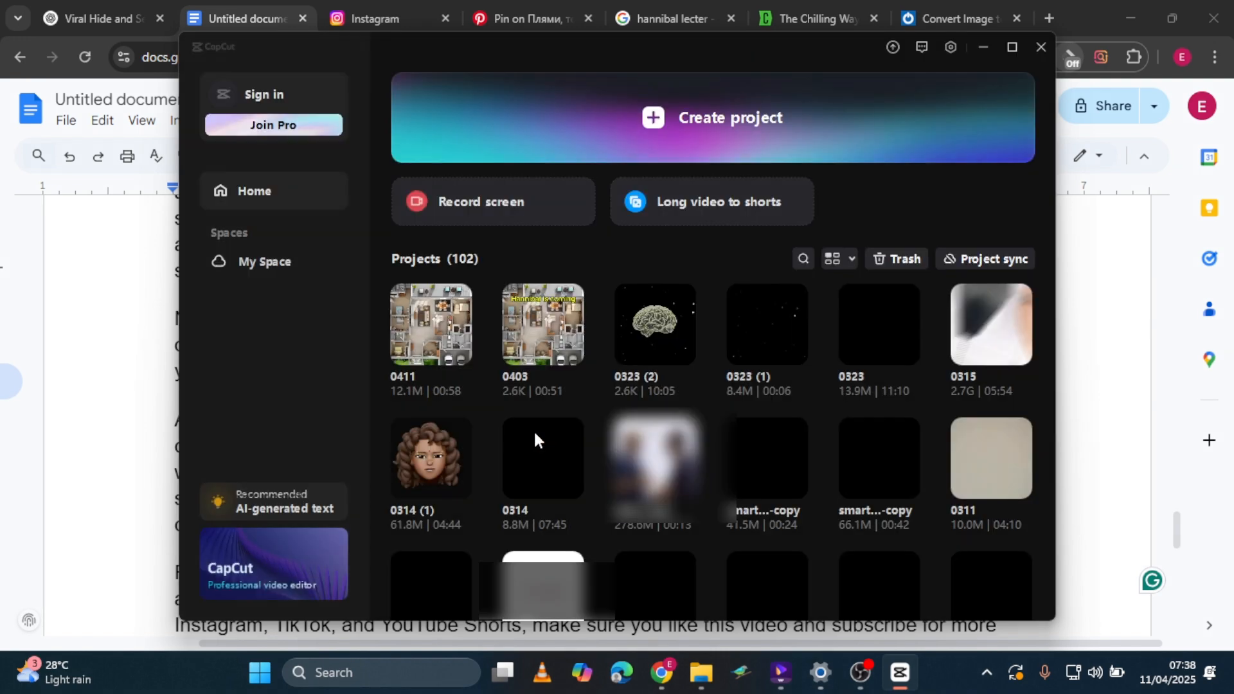